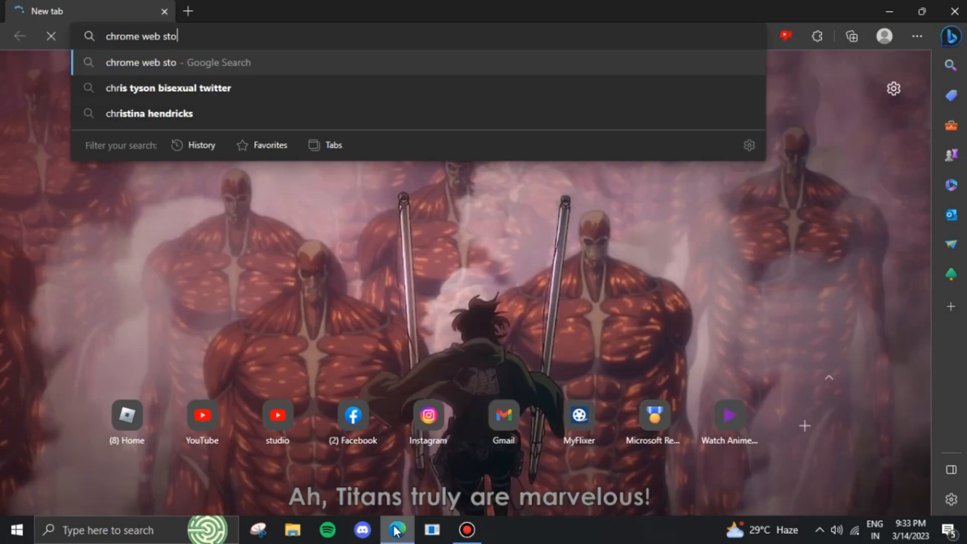
Step: Search for the Chrome Web Store and open the store result
key("Return")
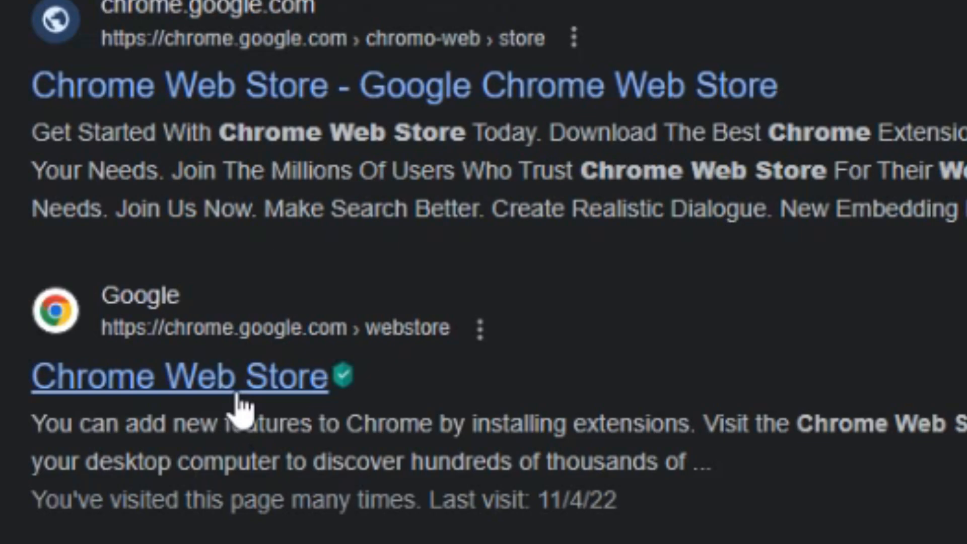
scroll("up", 3)
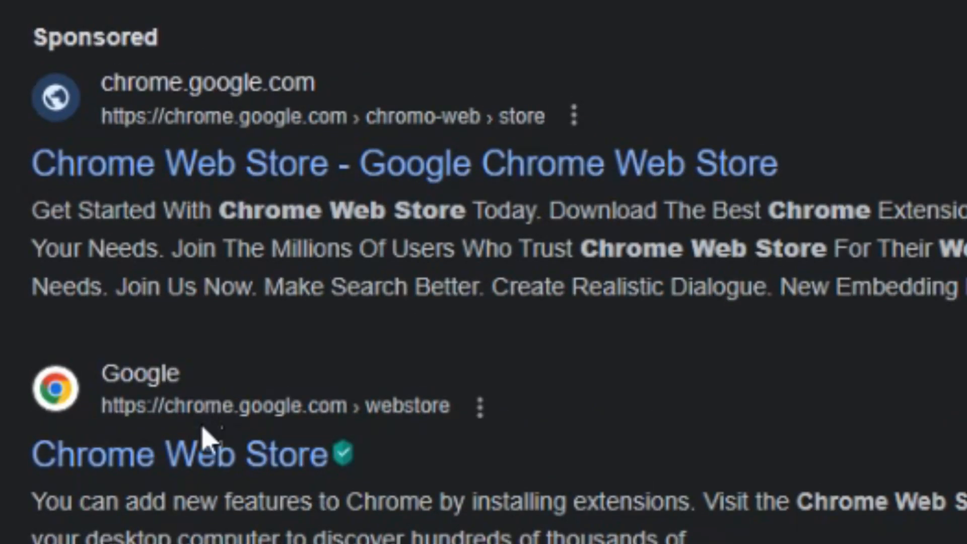
left_click(180, 455)
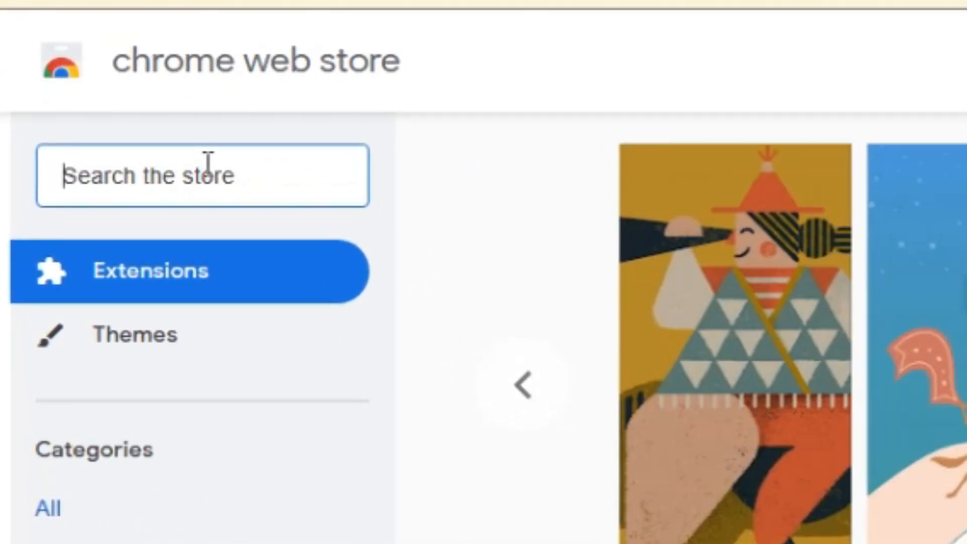
Step: Find 'touch vpn' in the store, add it to the browser and dismiss the webcam notification
type("touch vpn")
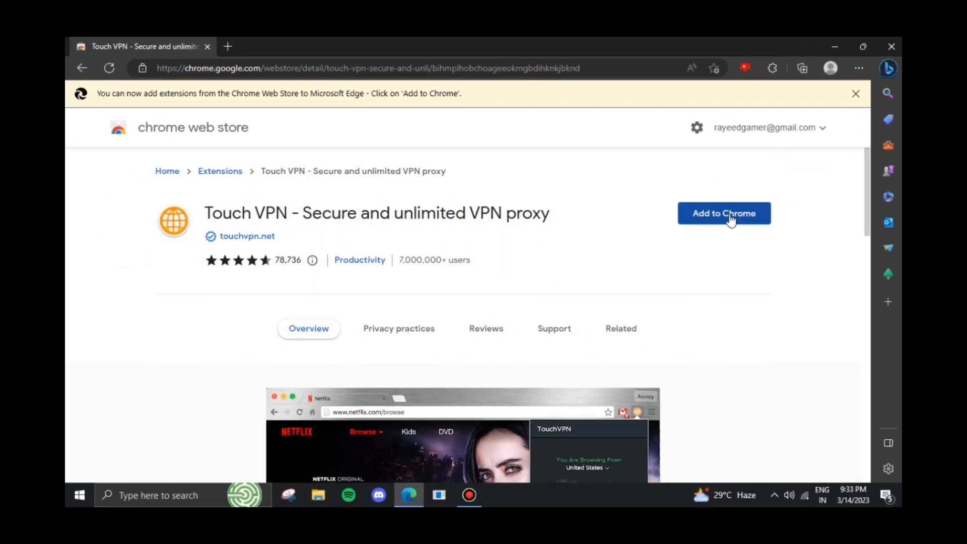
left_click(724, 213)
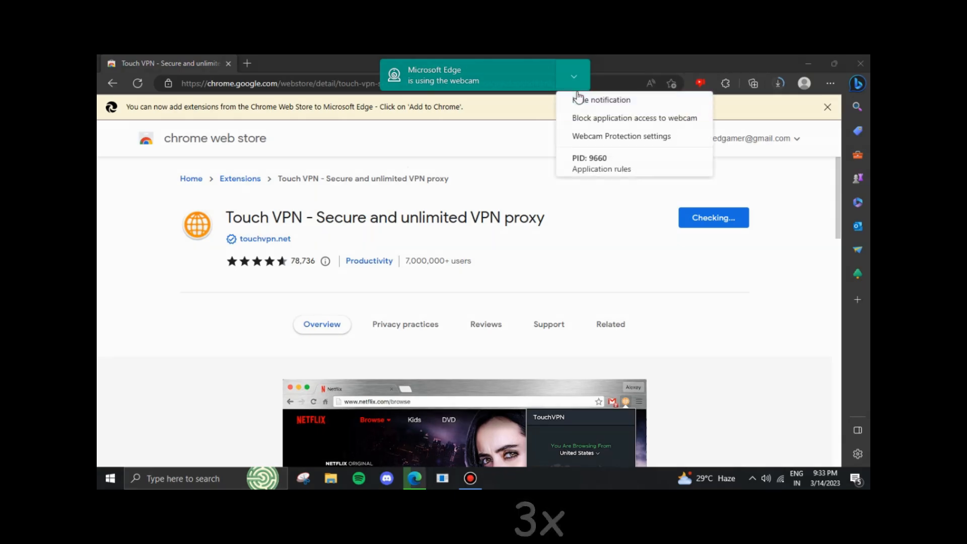
left_click(713, 218)
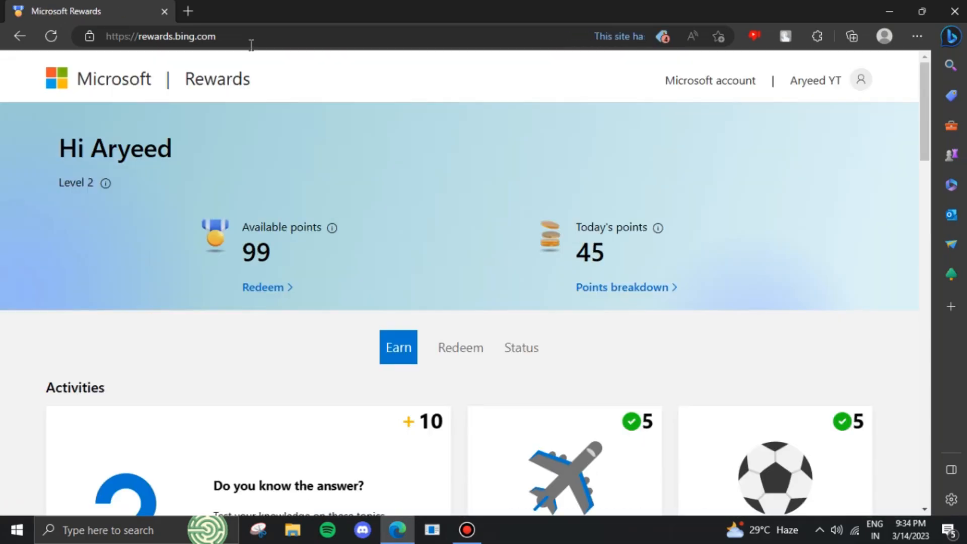
Step: Scroll through the Earn activities and the 100 Robux goal at 99 / 1,500, then back to the top
scroll("down", 3)
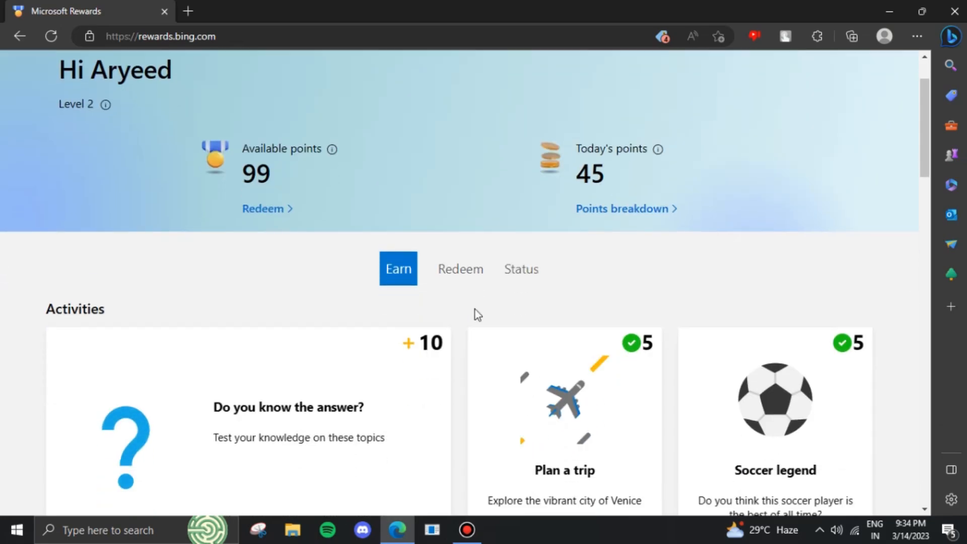
scroll("down", 3)
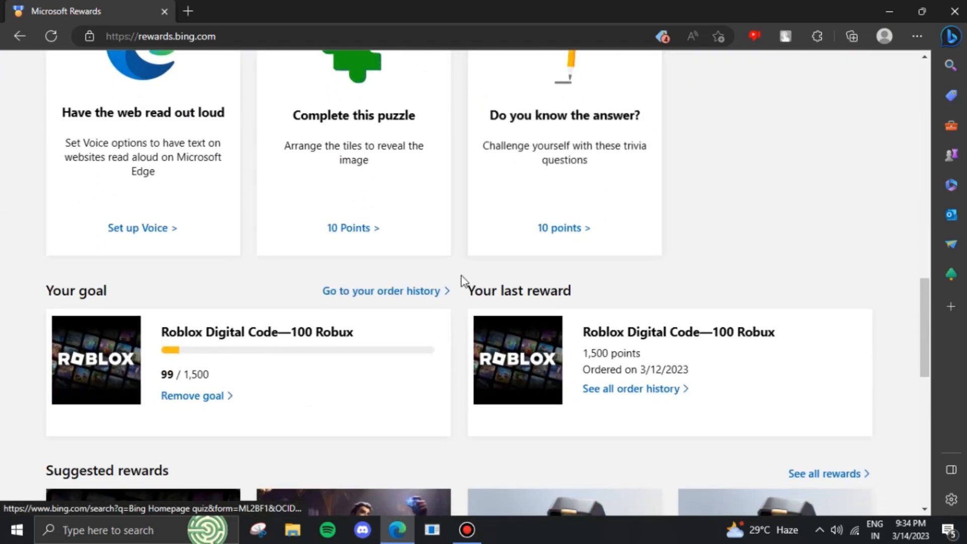
scroll("down", 3)
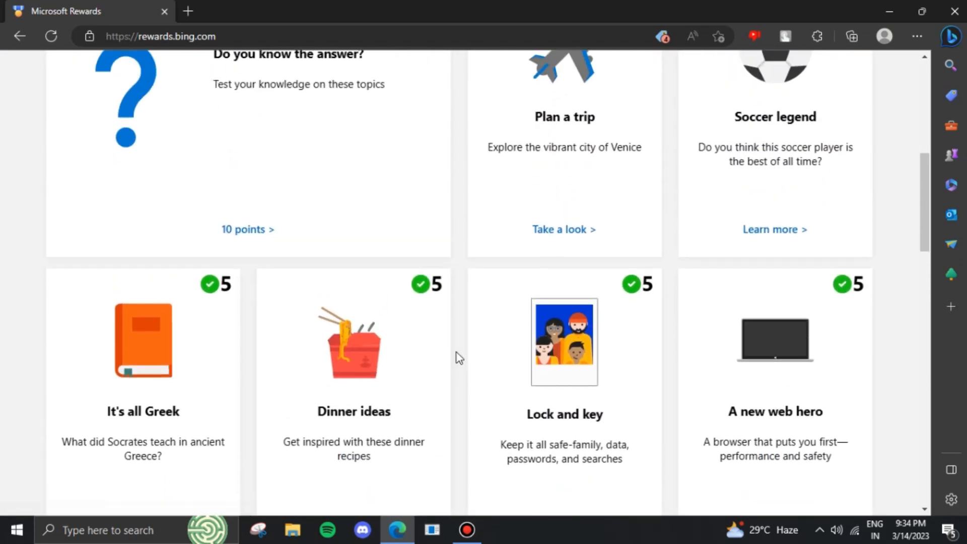
scroll("up", 3)
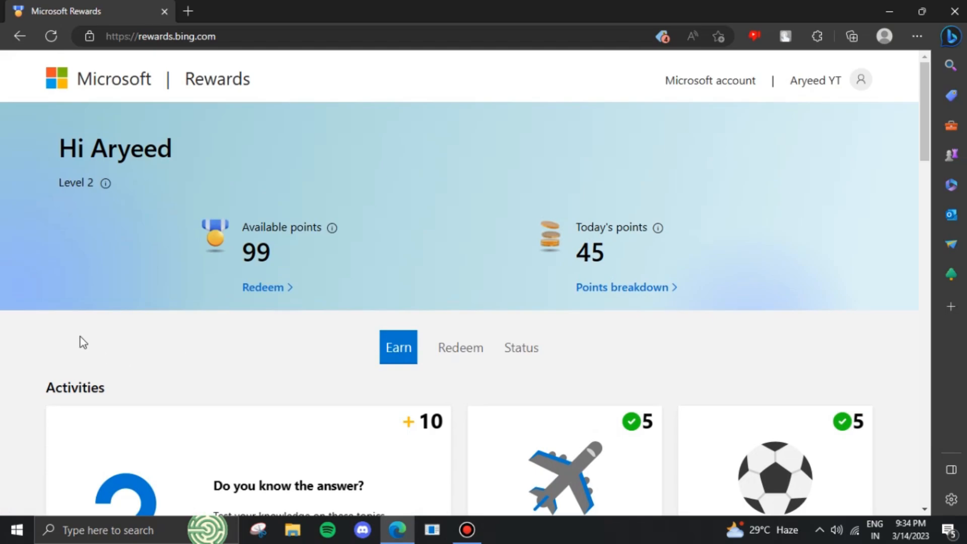
mouse_move(479, 216)
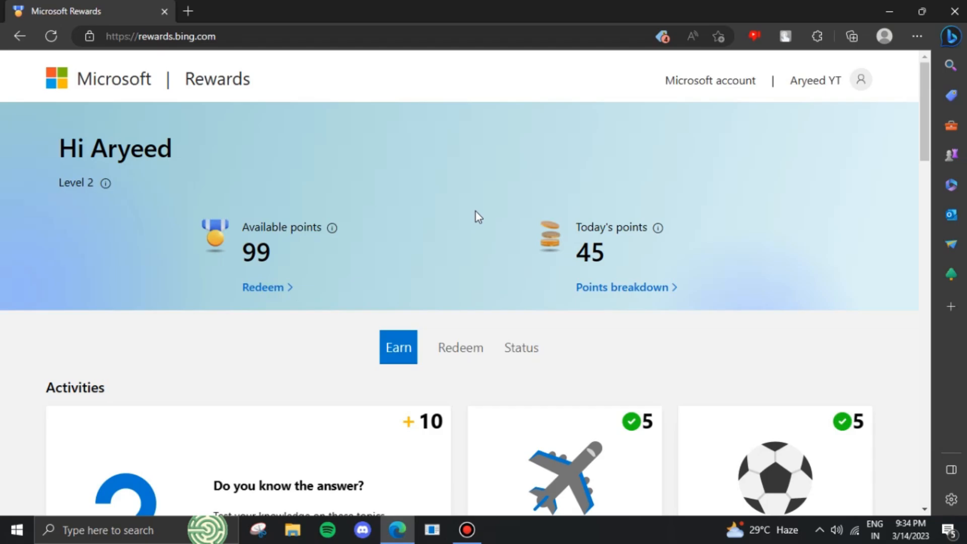
mouse_move(617, 301)
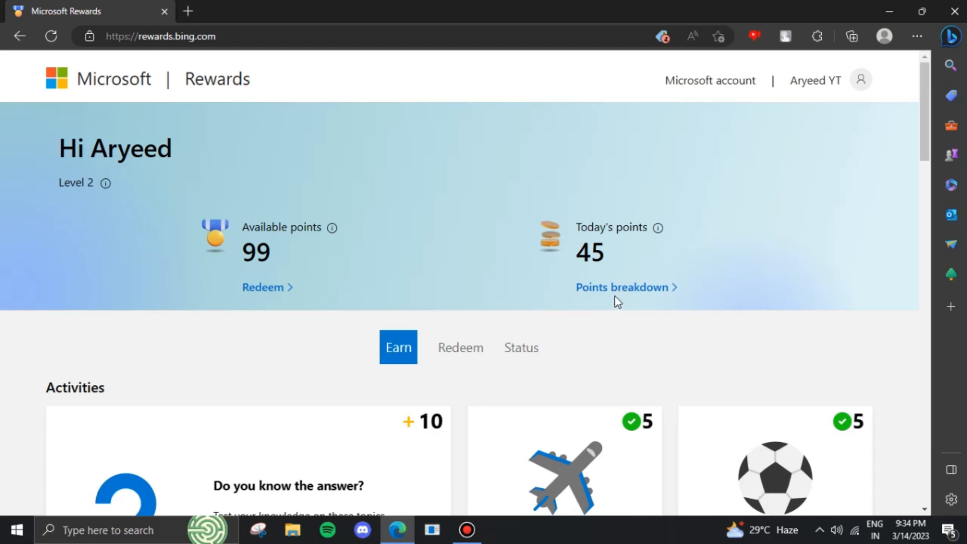
Step: View the points breakdown, open Bing News and run searches for 'c' and 'd'
left_click(622, 288)
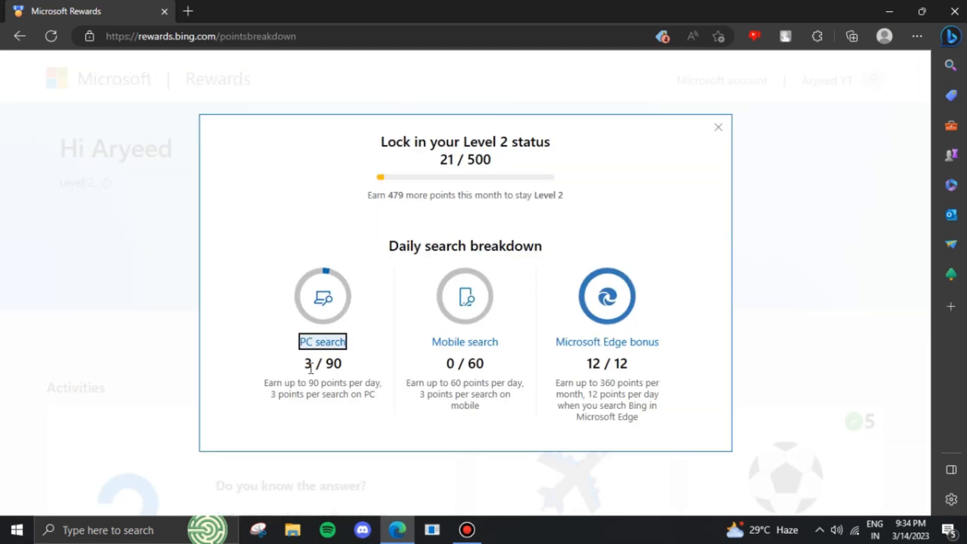
left_click(259, 11)
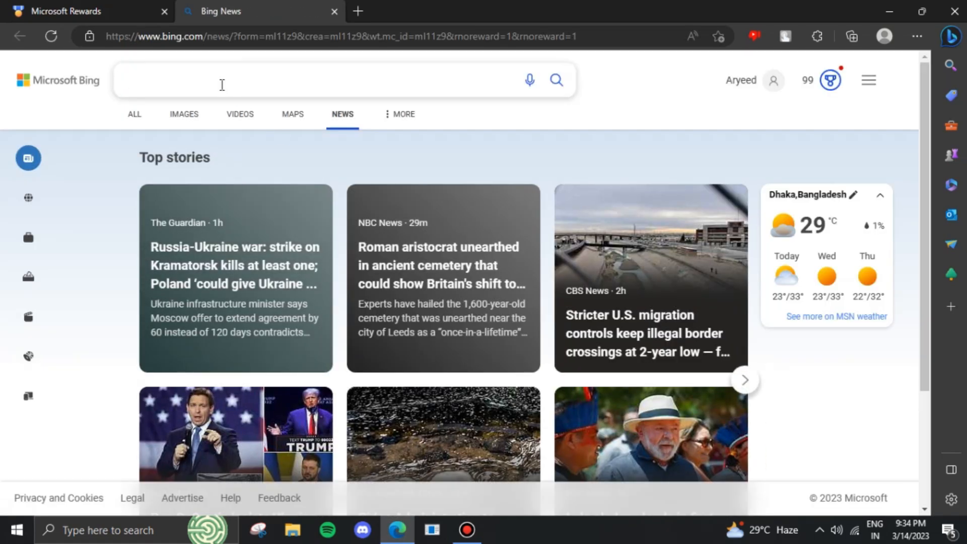
type("c")
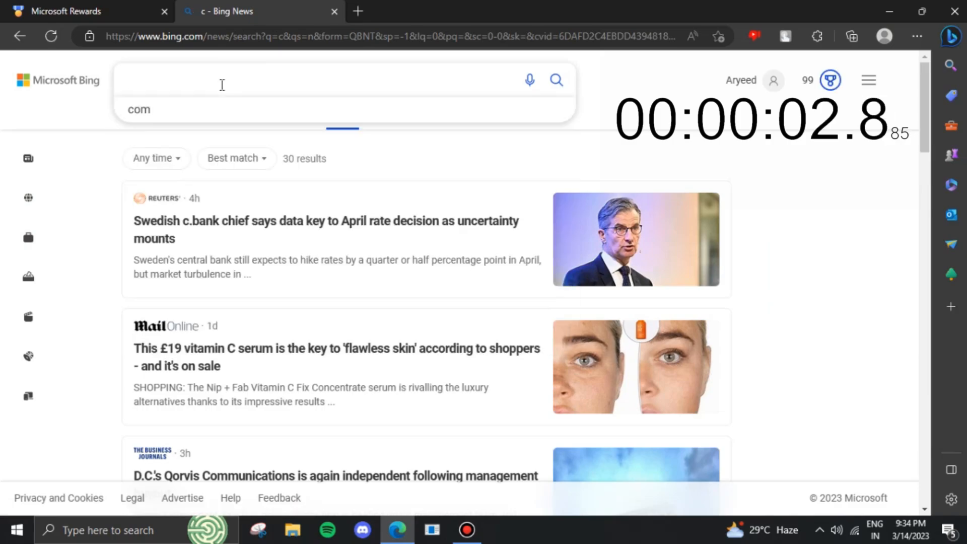
type("d")
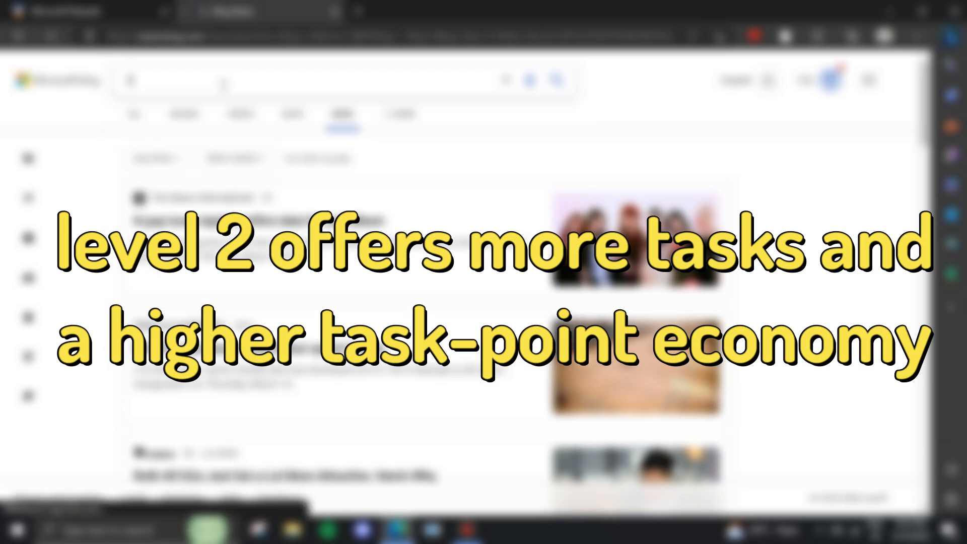
Step: Run Bing News searches for single letters m through z and then 'malaysia' to earn search points
type("m")
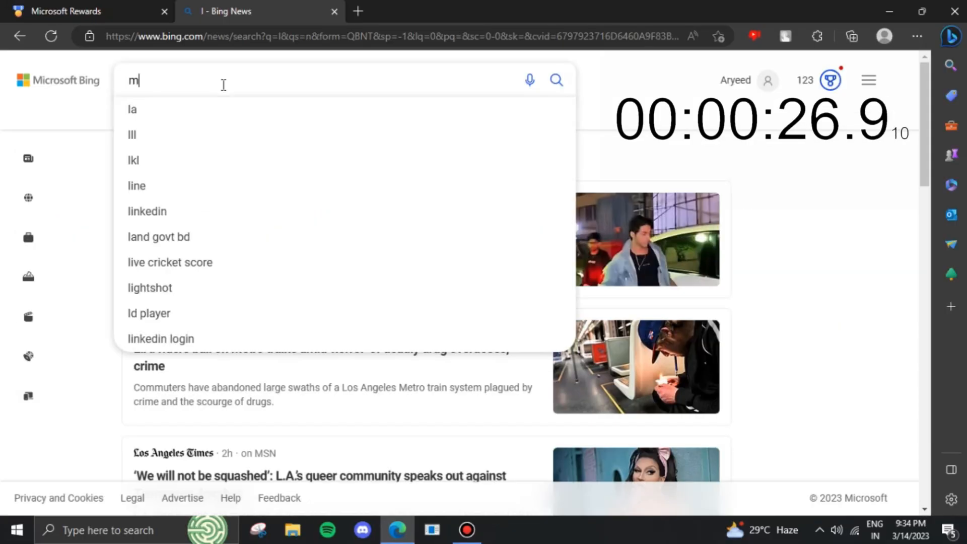
key("Return")
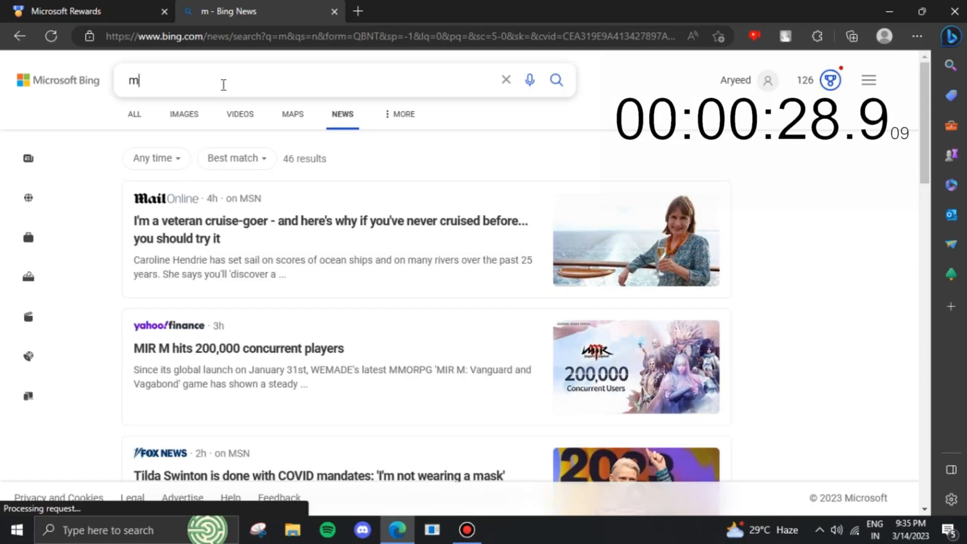
type("n")
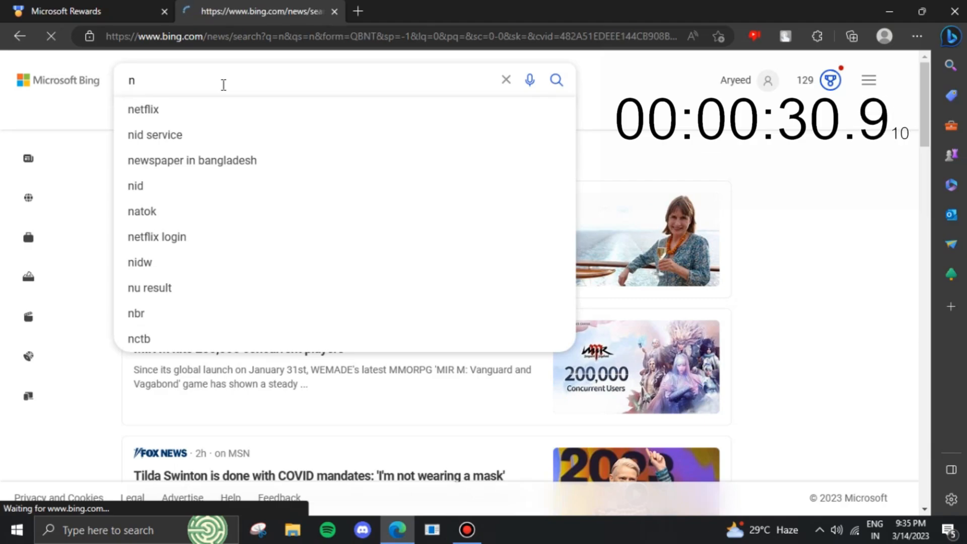
type("o")
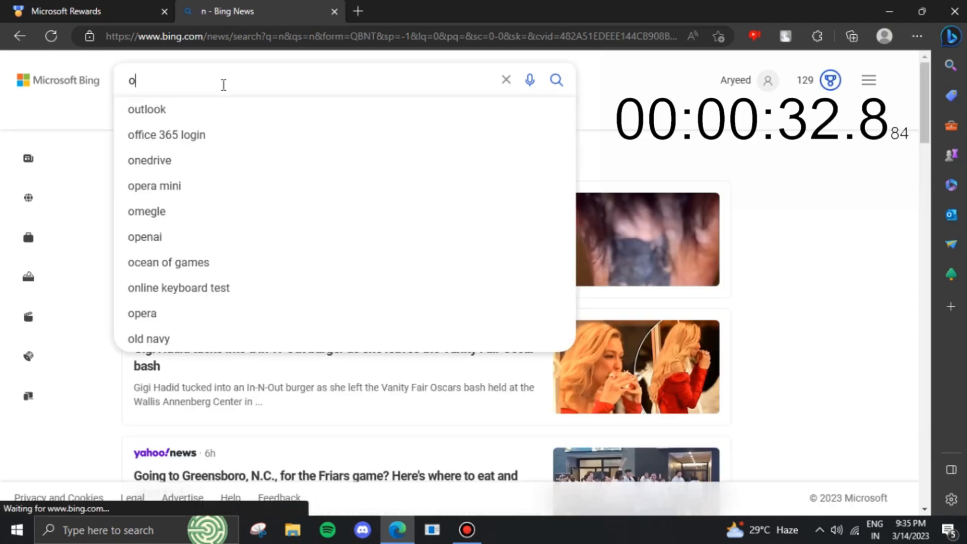
type("p")
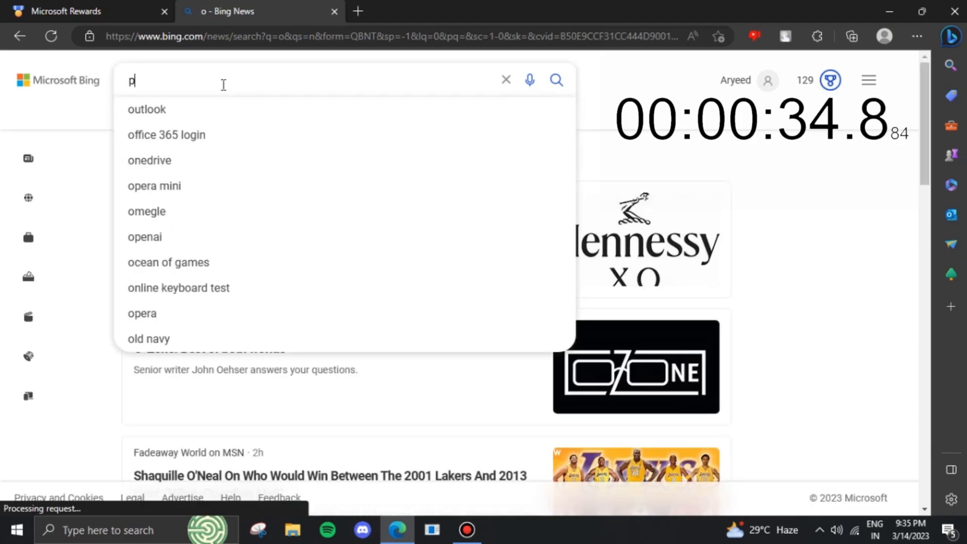
type("p")
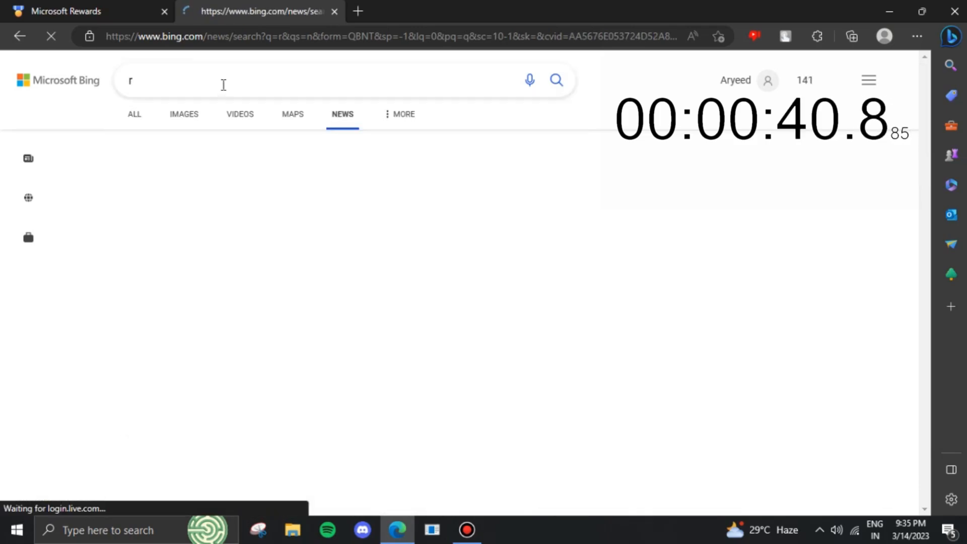
type("s")
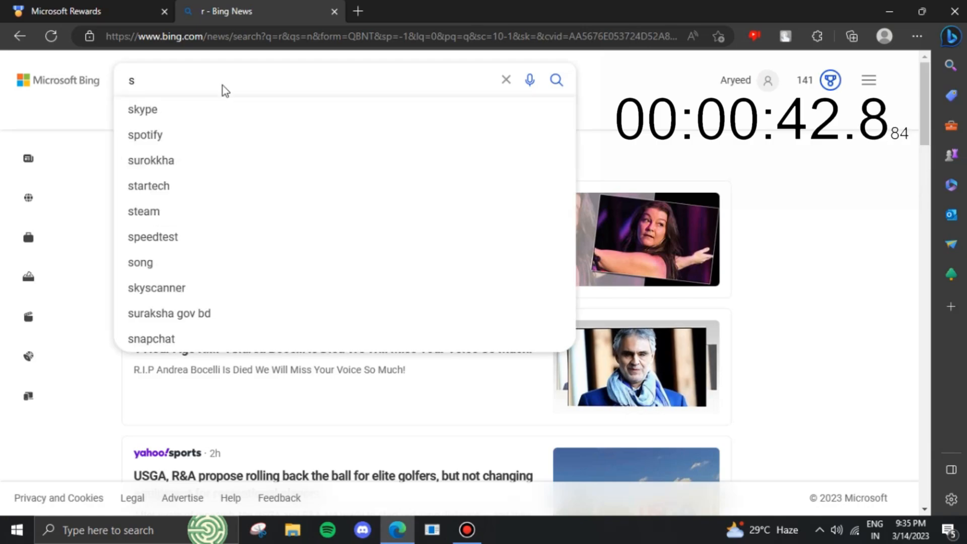
type("t")
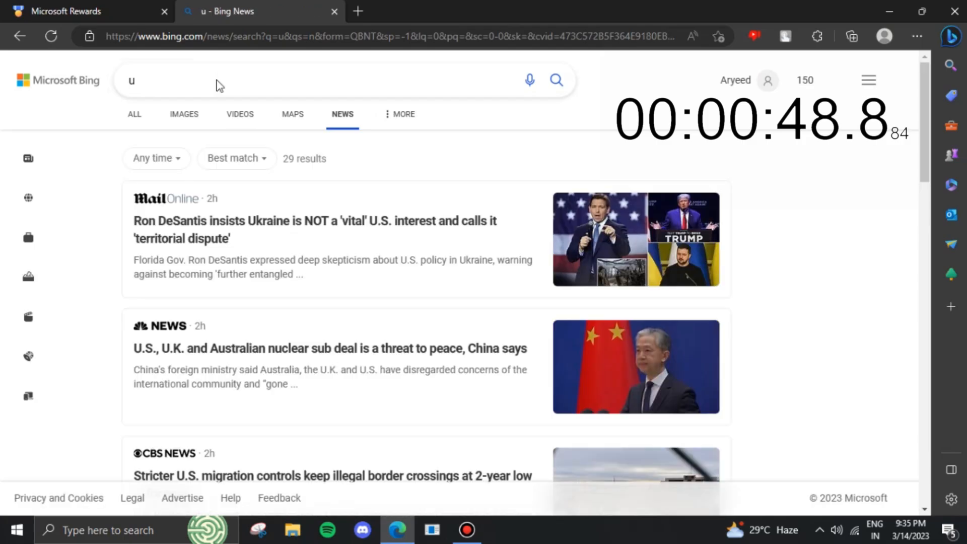
type("v")
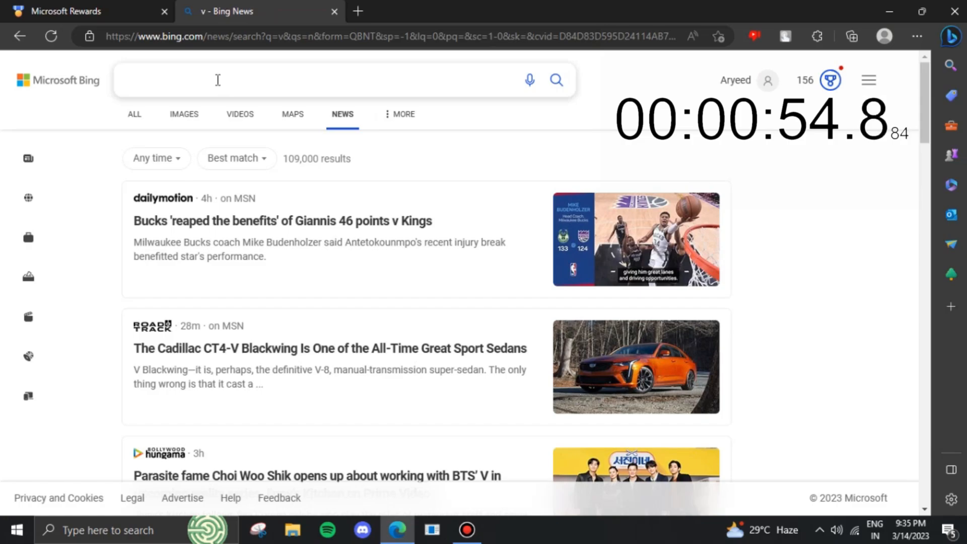
type("w")
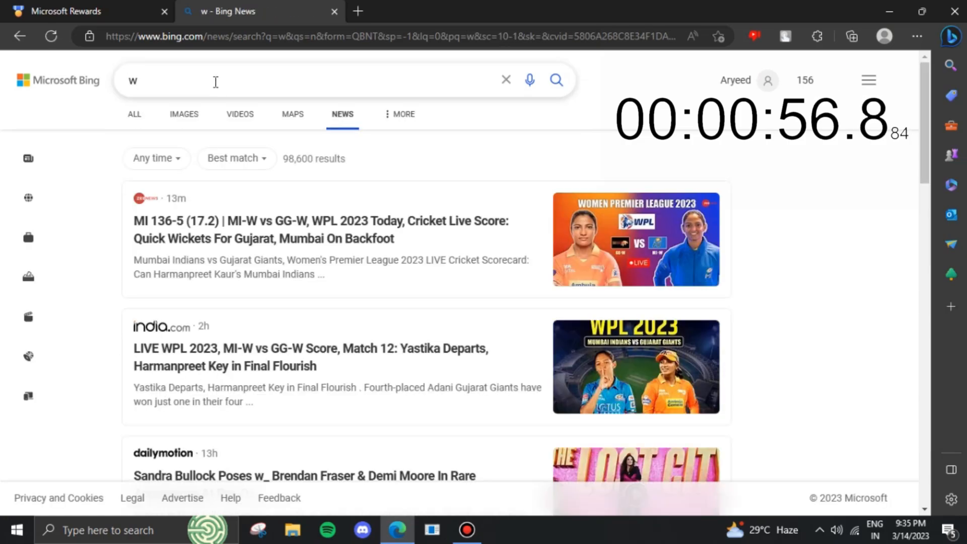
type("x")
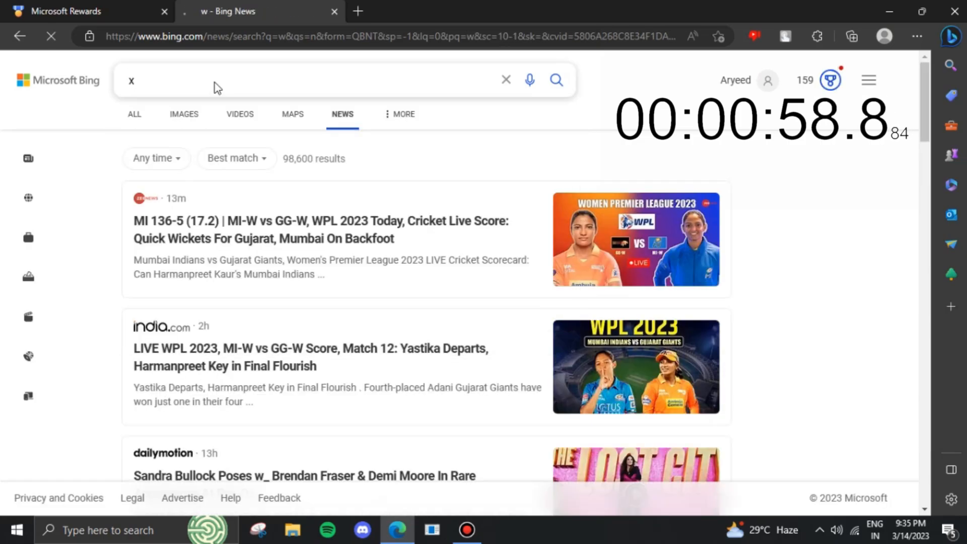
type("z")
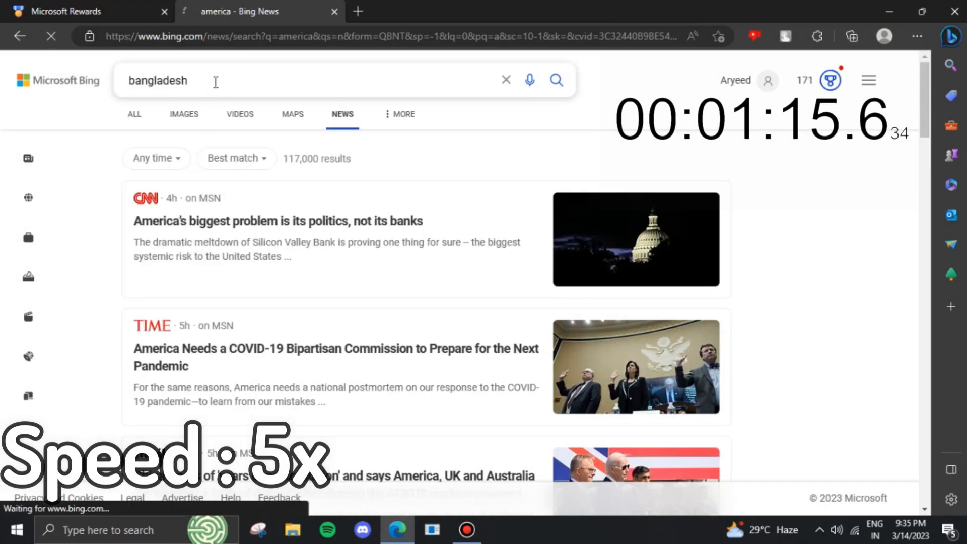
type("malaysia")
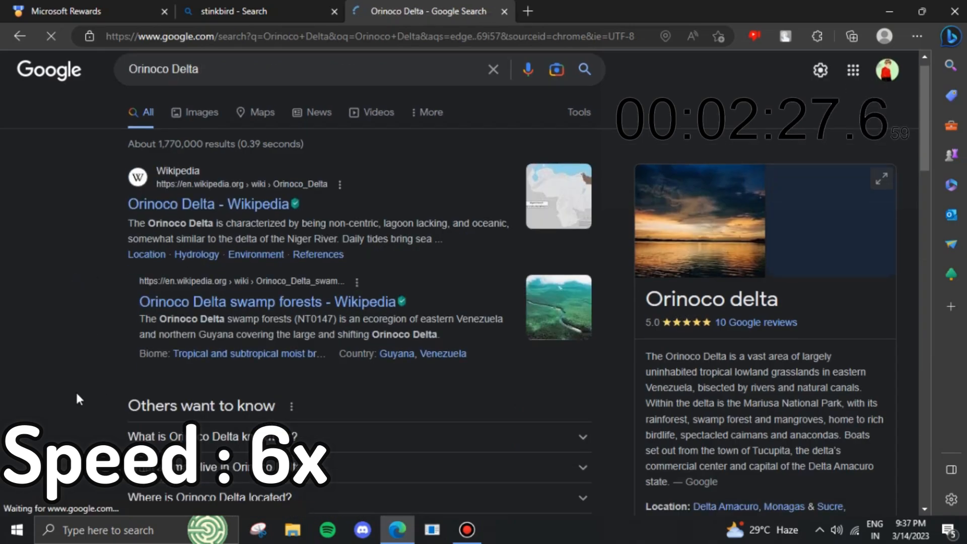
Step: Search 'Venezuela', complete the puzzle activity, return to the dashboard and close the finished quiz tab
type("Venezuela")
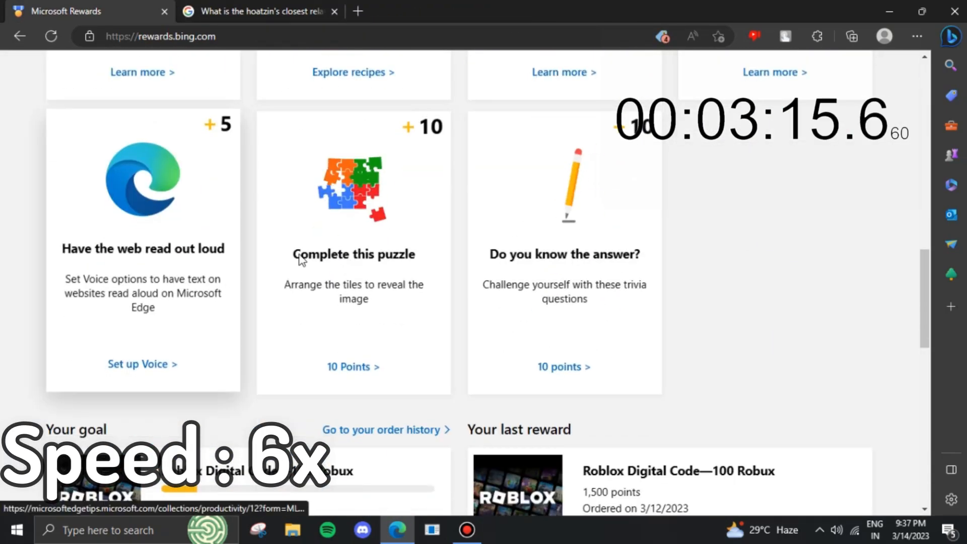
left_click(352, 366)
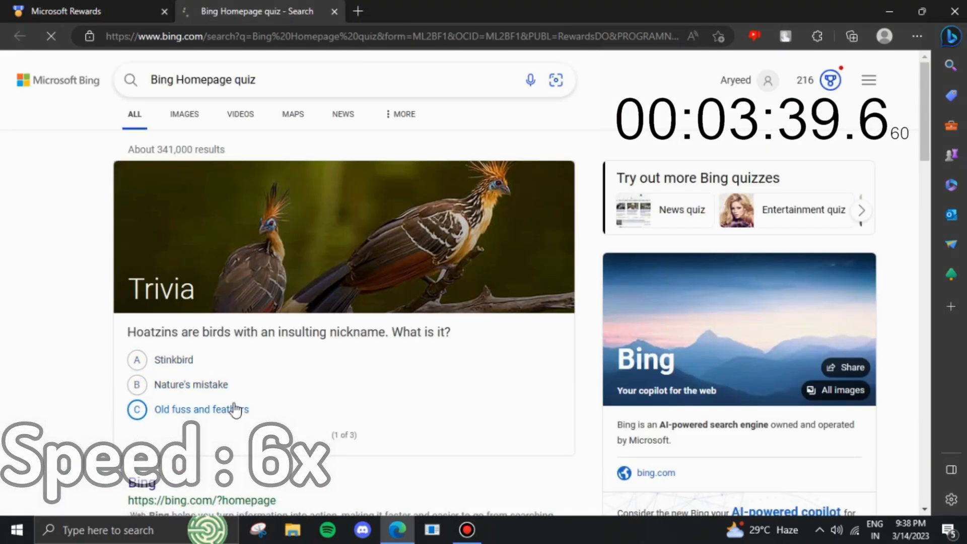
left_click(87, 11)
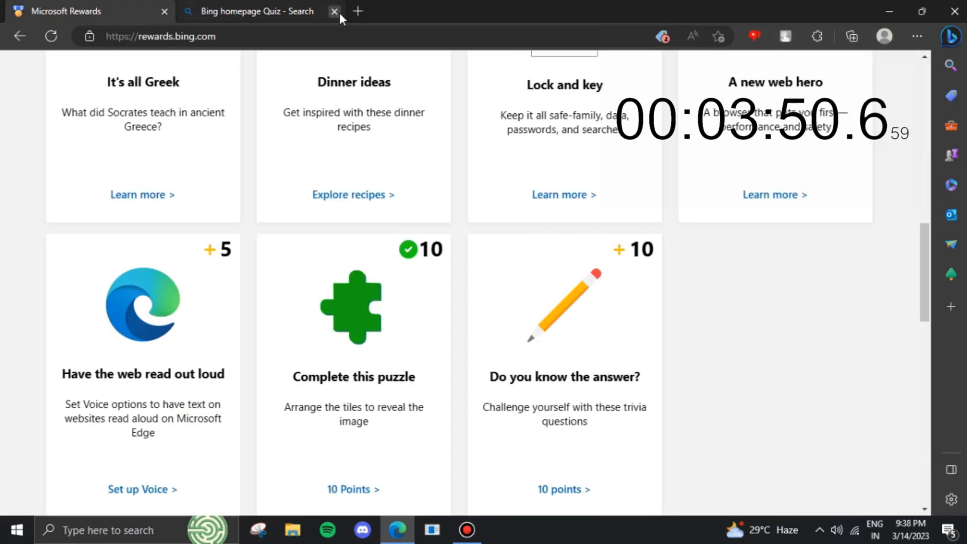
left_click(334, 11)
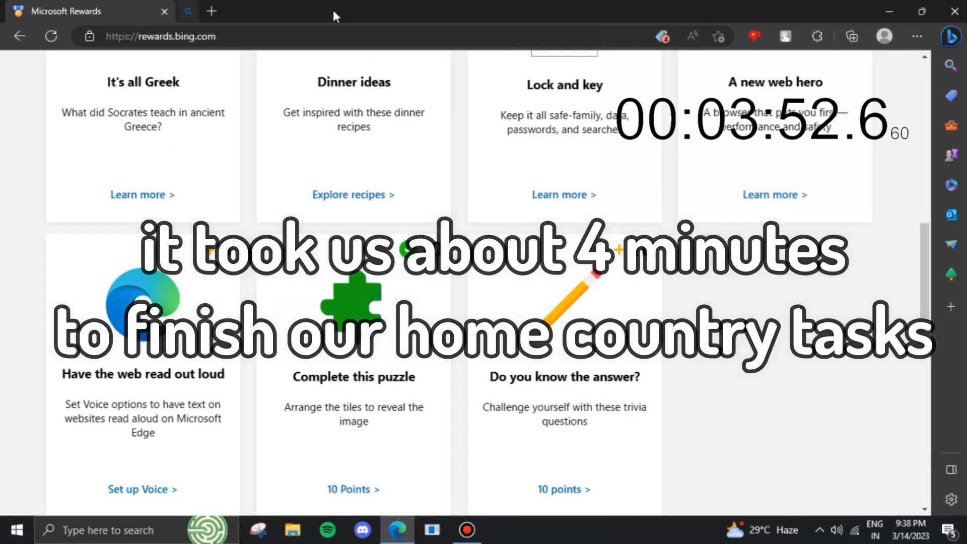
scroll("up", 3)
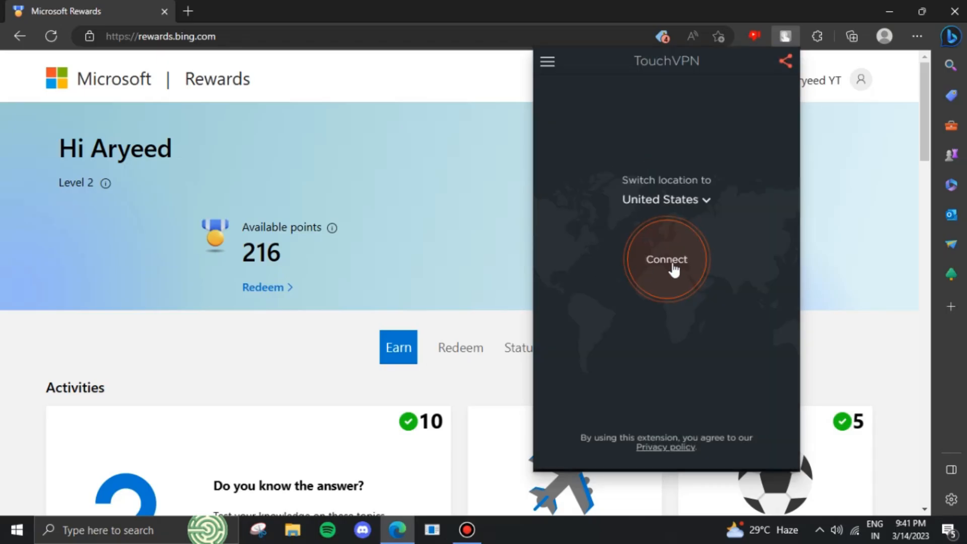
Step: Connect TouchVPN to United States, reload the Rewards page and dismiss the welcome tour
left_click(666, 259)
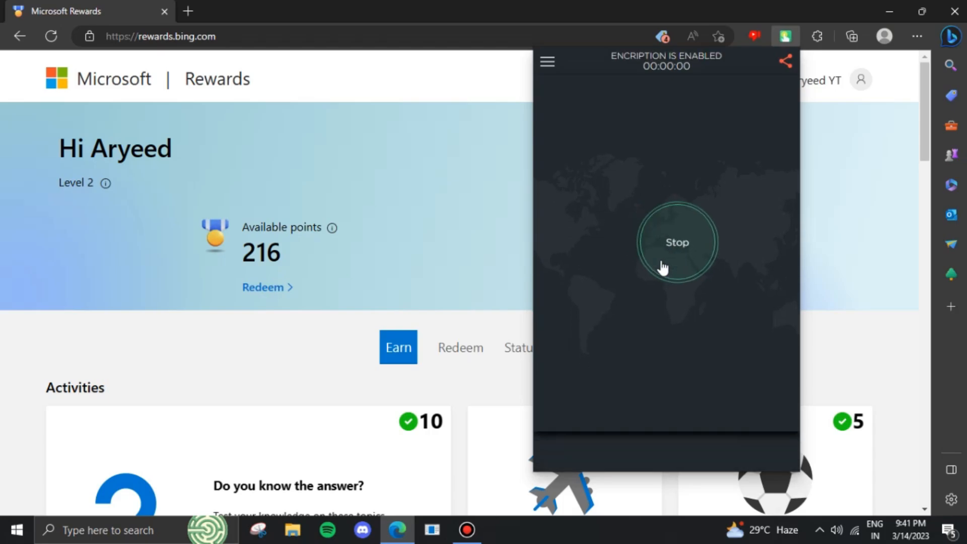
left_click(677, 242)
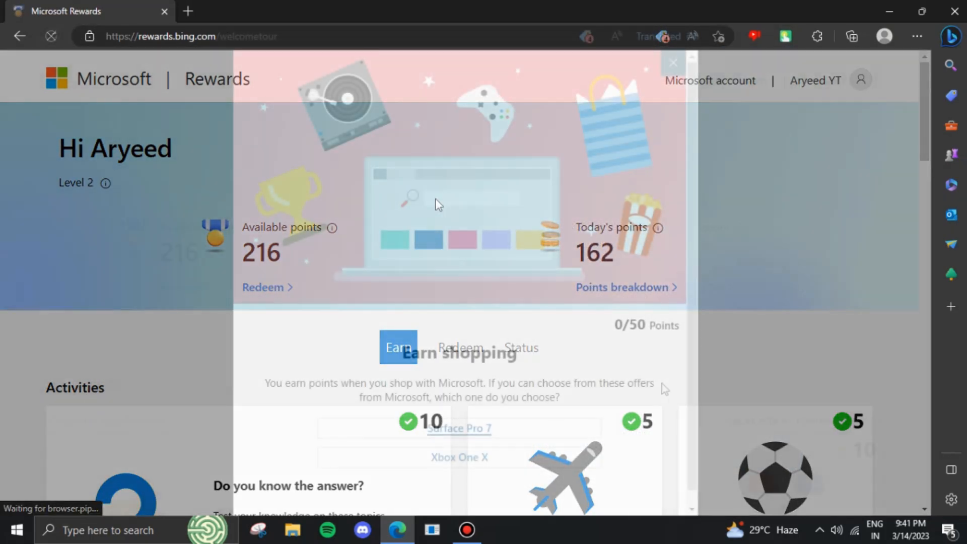
left_click(672, 62)
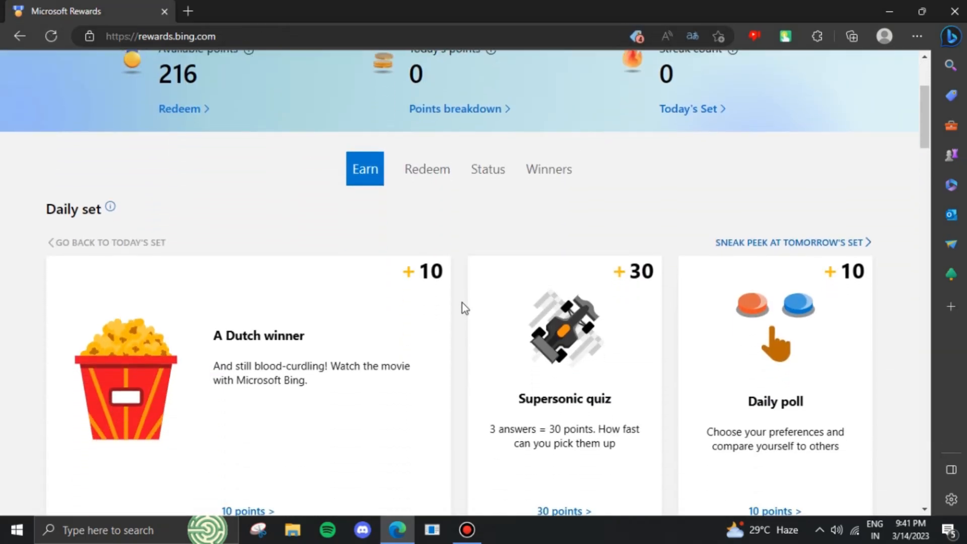
Step: Scroll the dashboard and start the League of Legends reward quiz
scroll("up", 3)
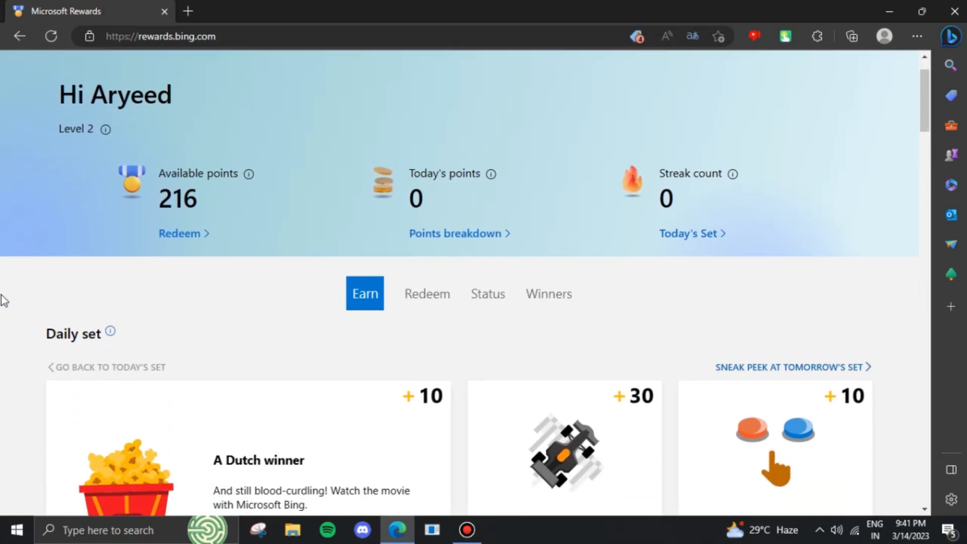
scroll("down", 3)
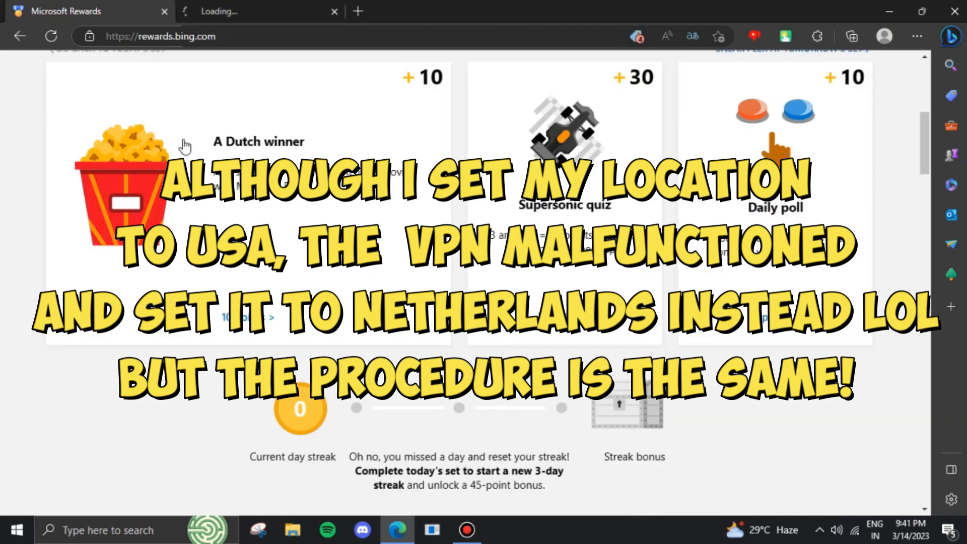
scroll("up", 3)
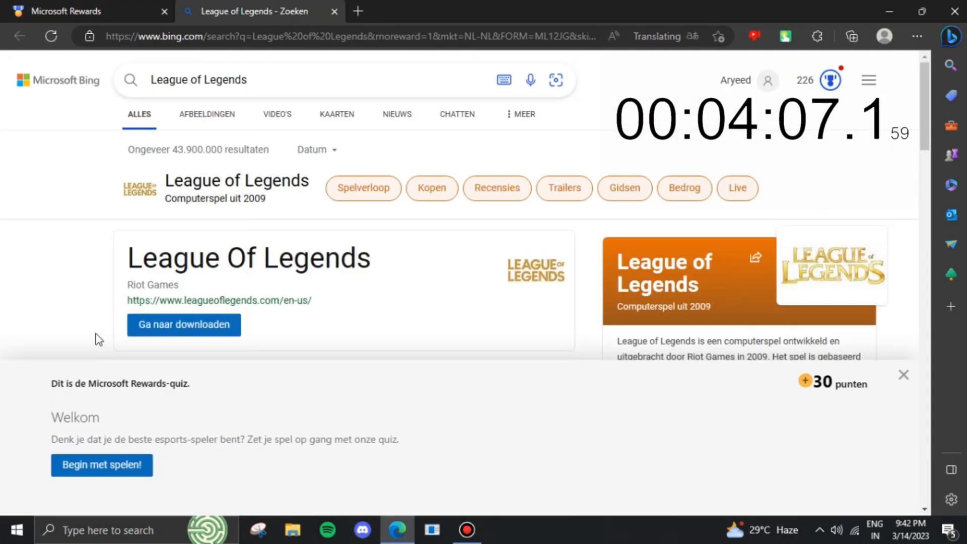
left_click(301, 458)
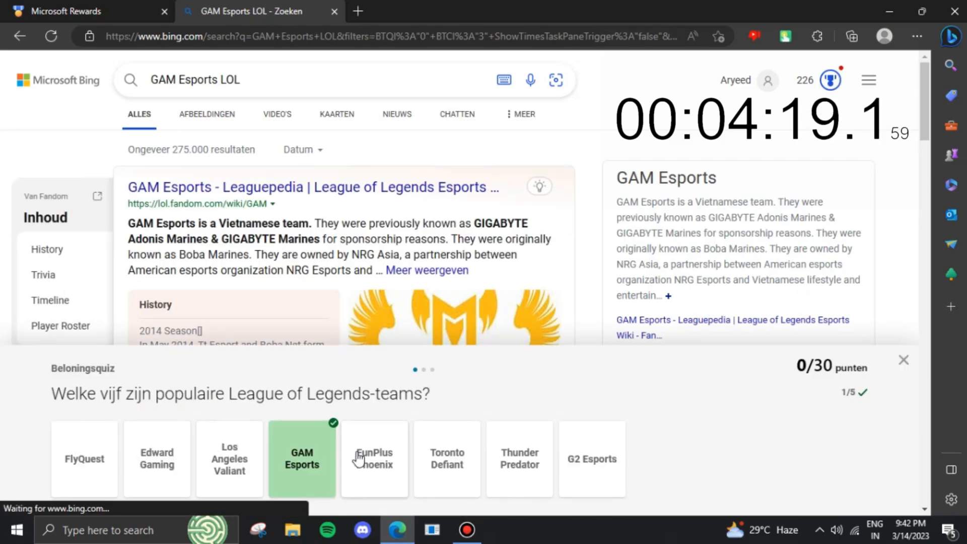
Step: Pick FunPlus Phoenix, another team and Edward Gaming, then a popular player
left_click(591, 459)
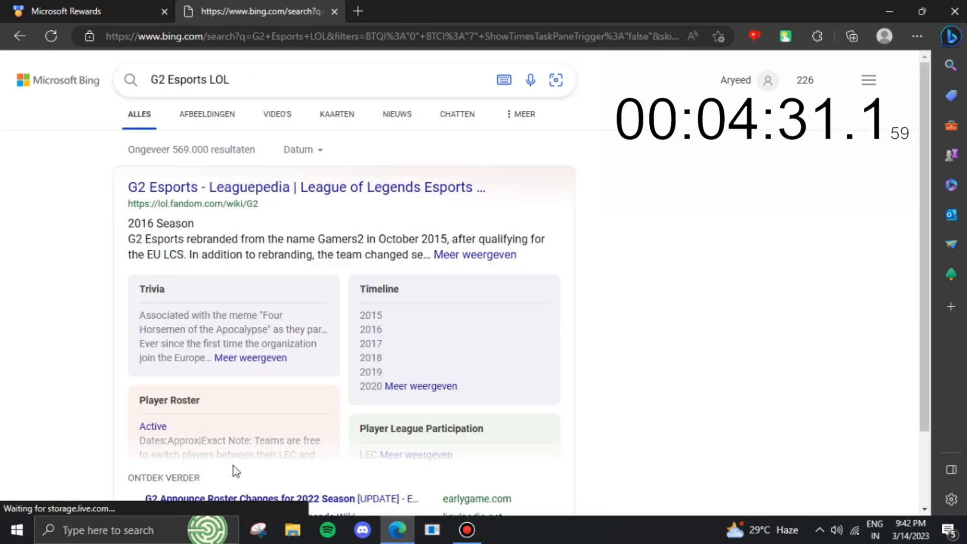
left_click(84, 460)
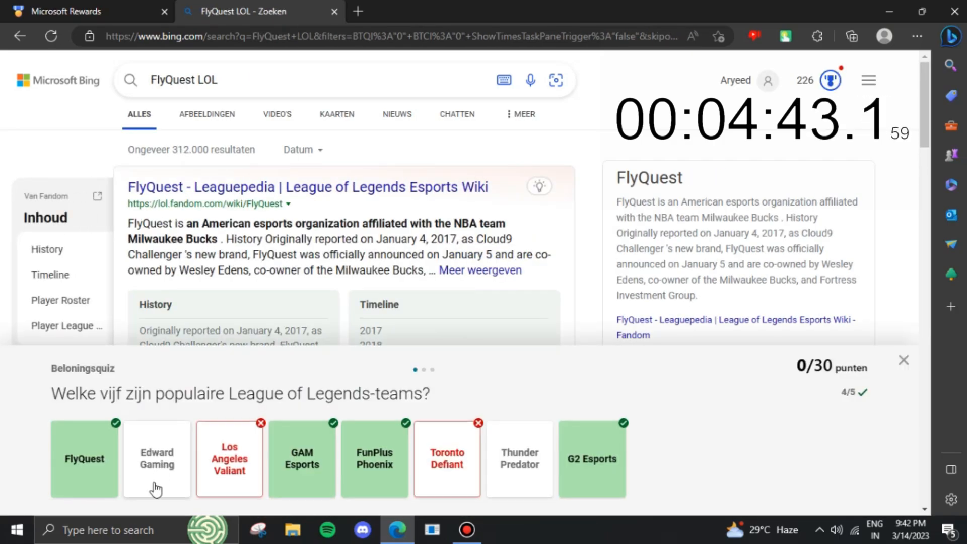
left_click(158, 459)
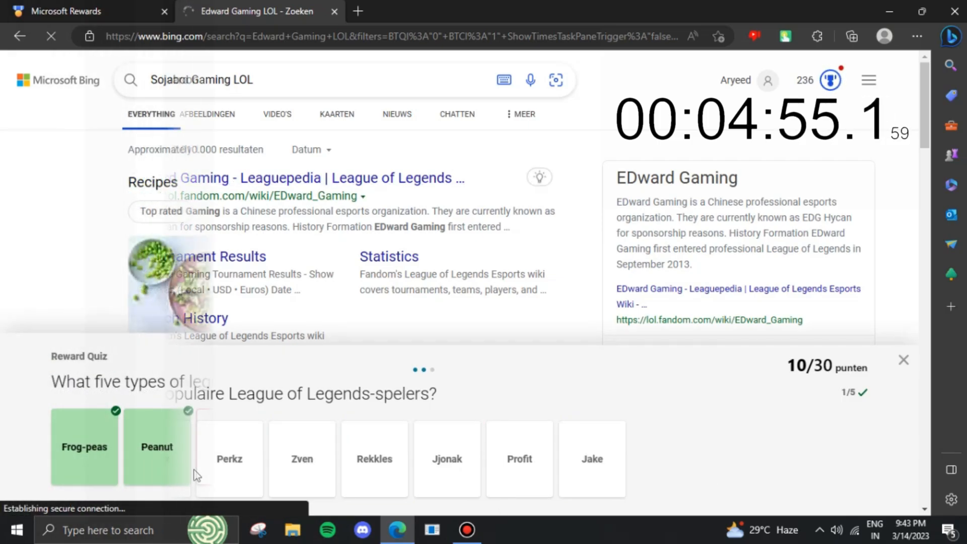
left_click(73, 11)
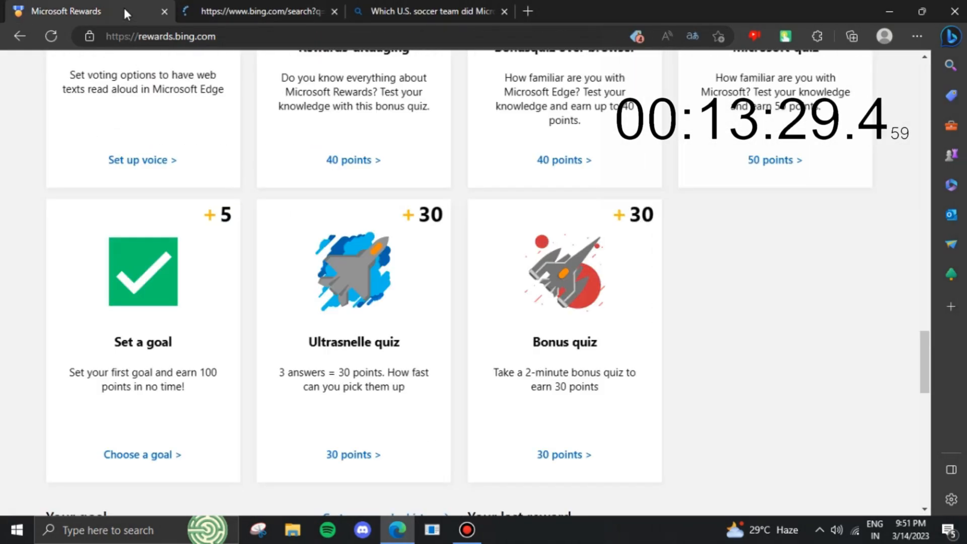
Step: Answer the art quiz with Edvard Munch for The Scream and the second question
left_click(259, 11)
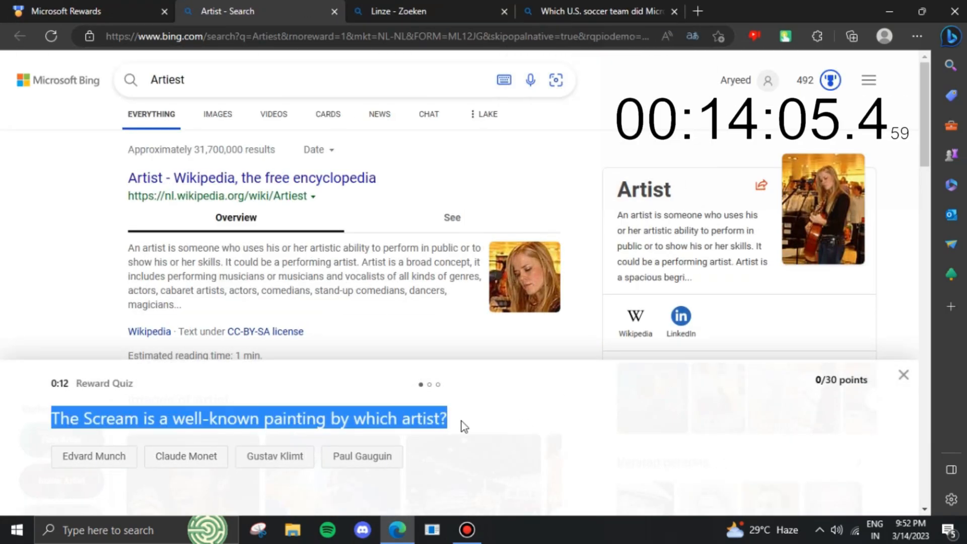
left_click(94, 457)
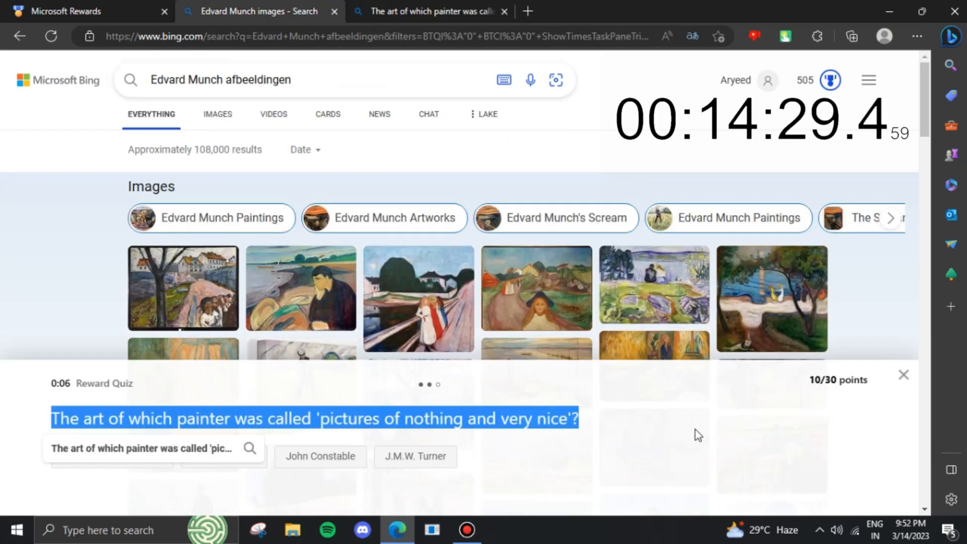
left_click(414, 457)
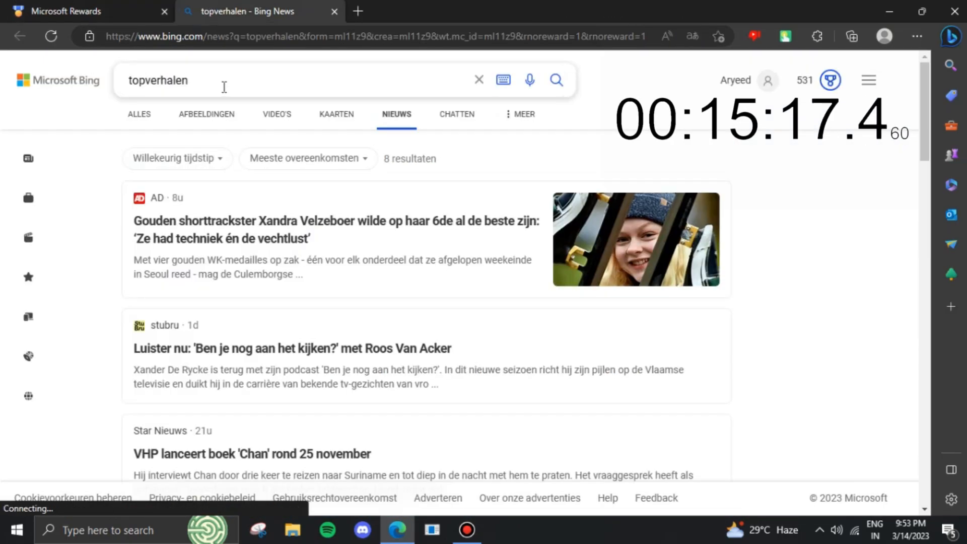
Step: Run Bing News searches for c, h, m, pq, t and y to earn search points
type("c")
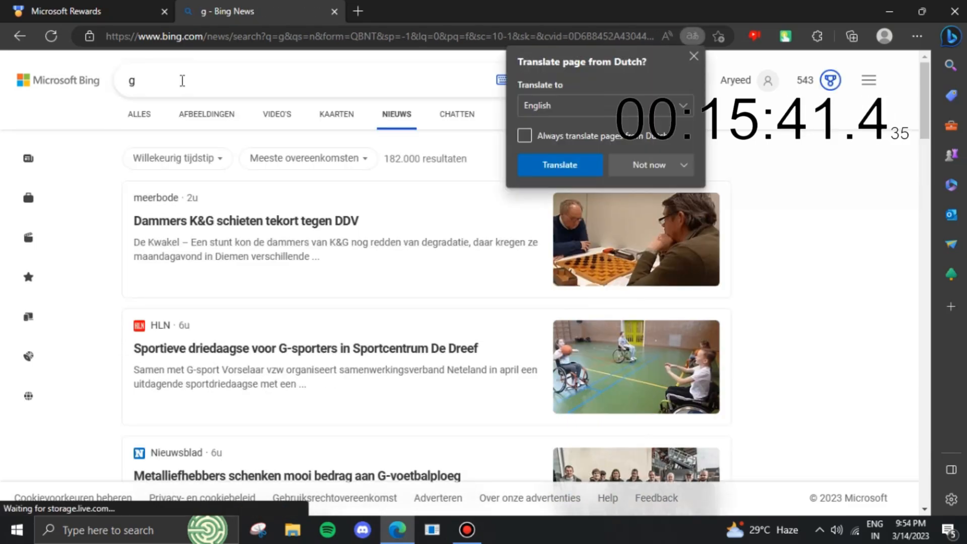
type("h")
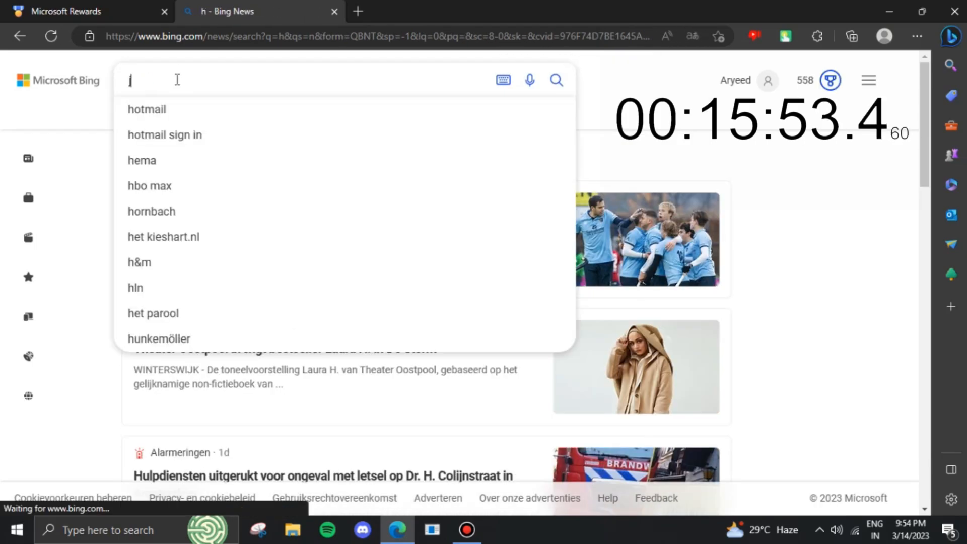
type("m")
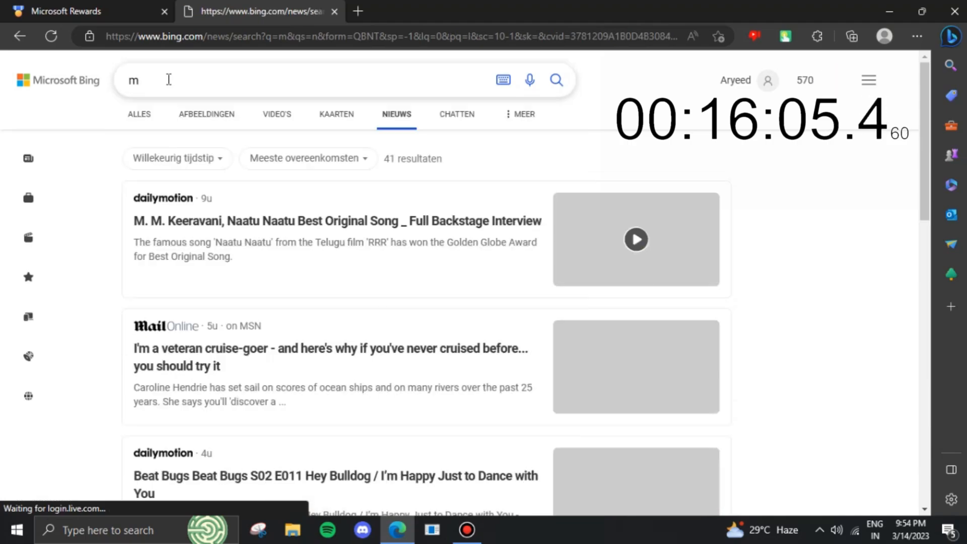
type("pq")
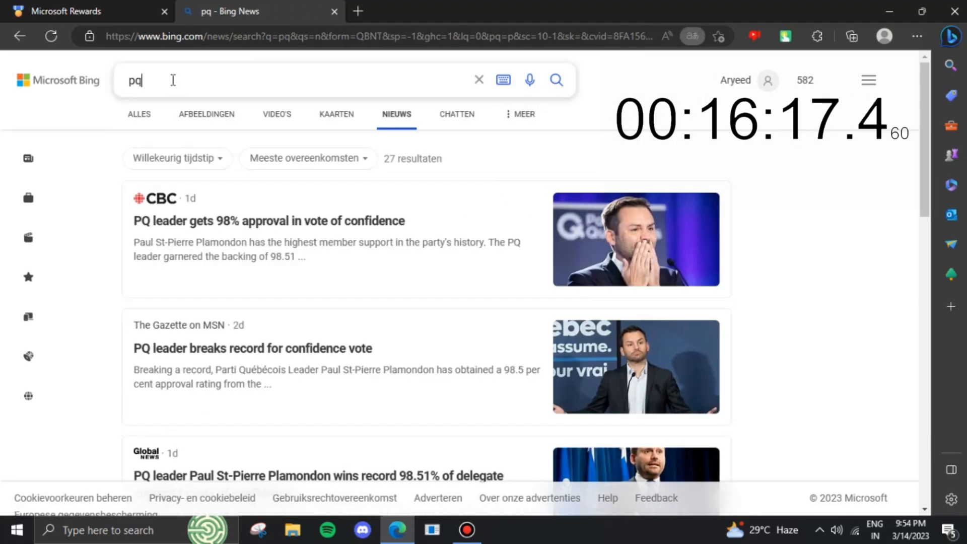
type("t")
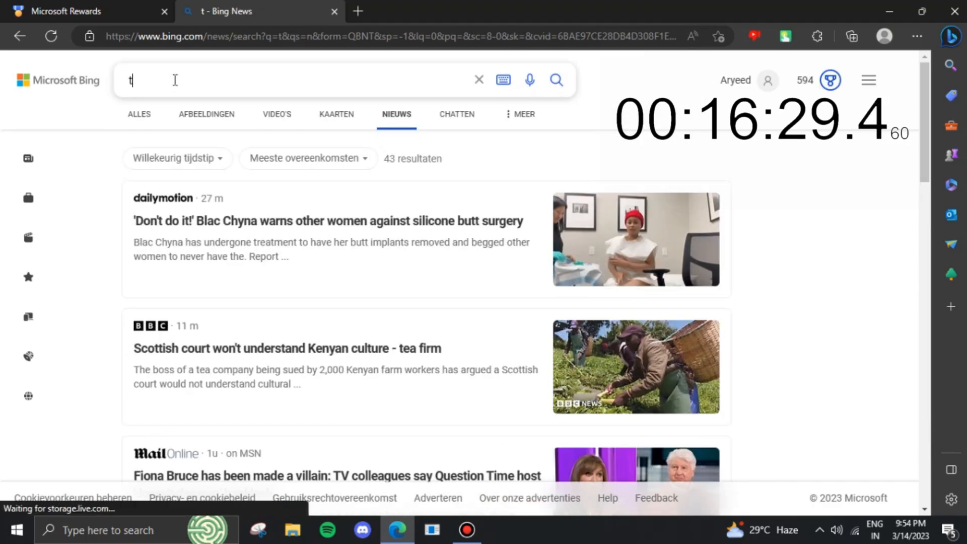
type("y")
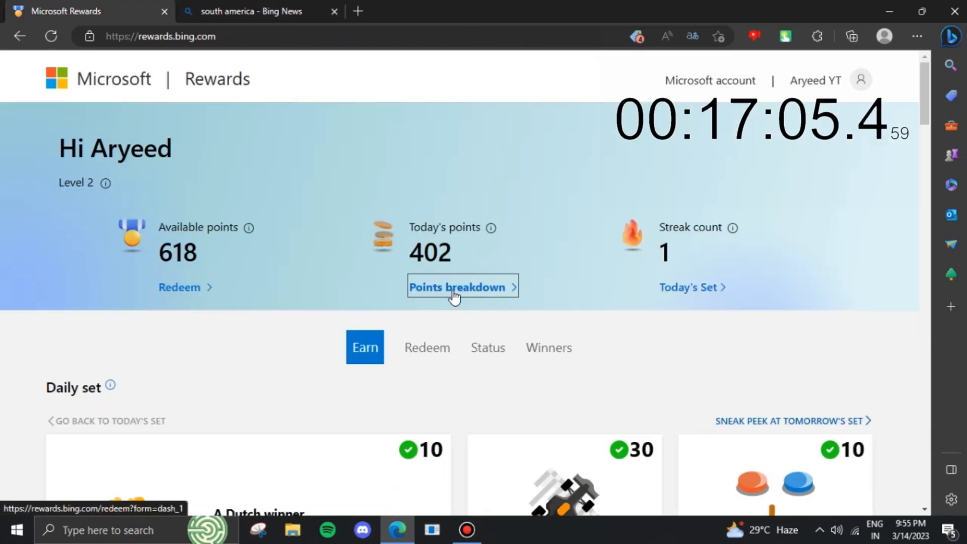
left_click(785, 36)
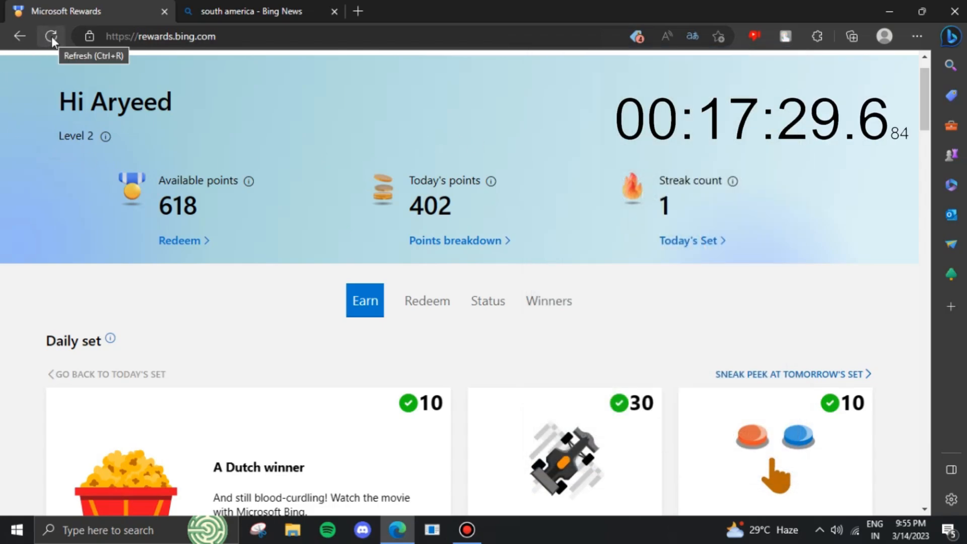
left_click(52, 37)
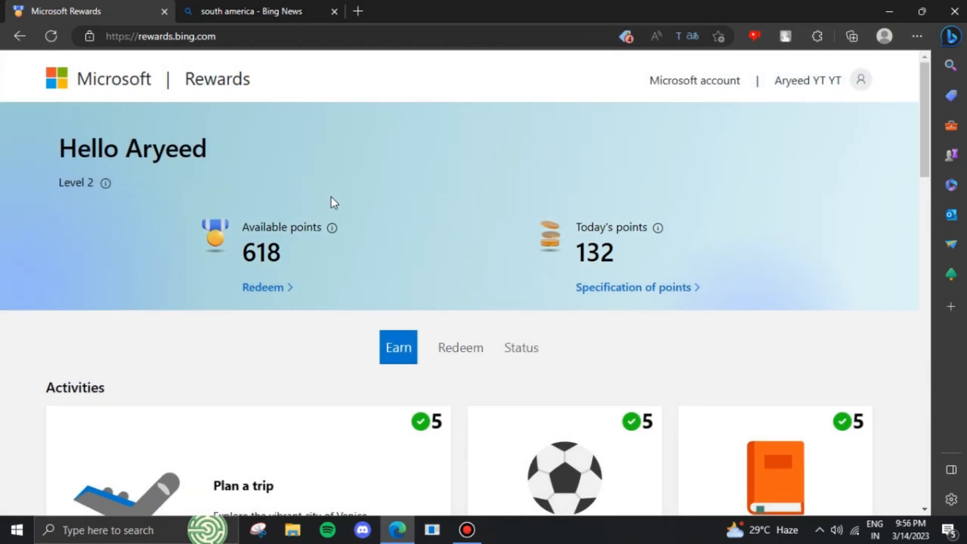
mouse_move(786, 36)
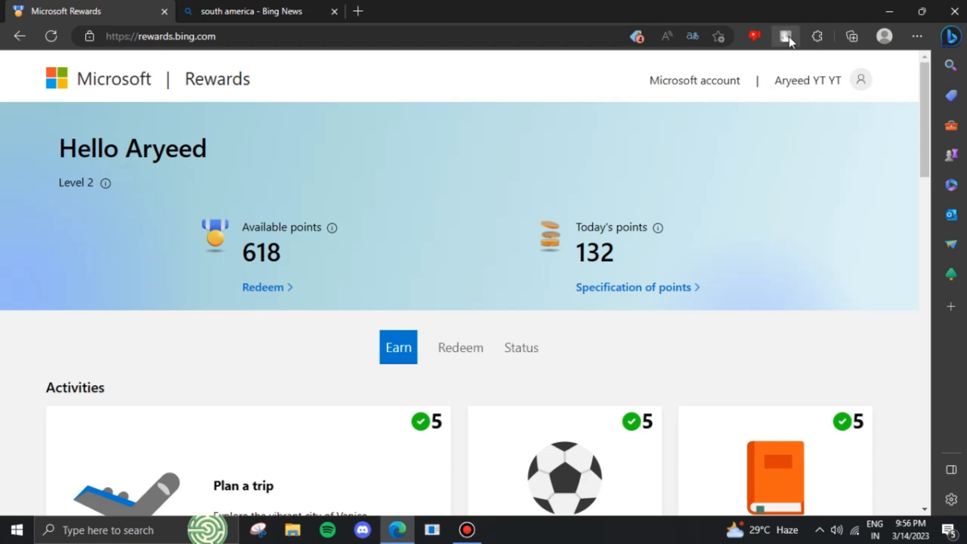
Step: Connect TouchVPN to a new location from its toolbar panel and close the panel
left_click(785, 37)
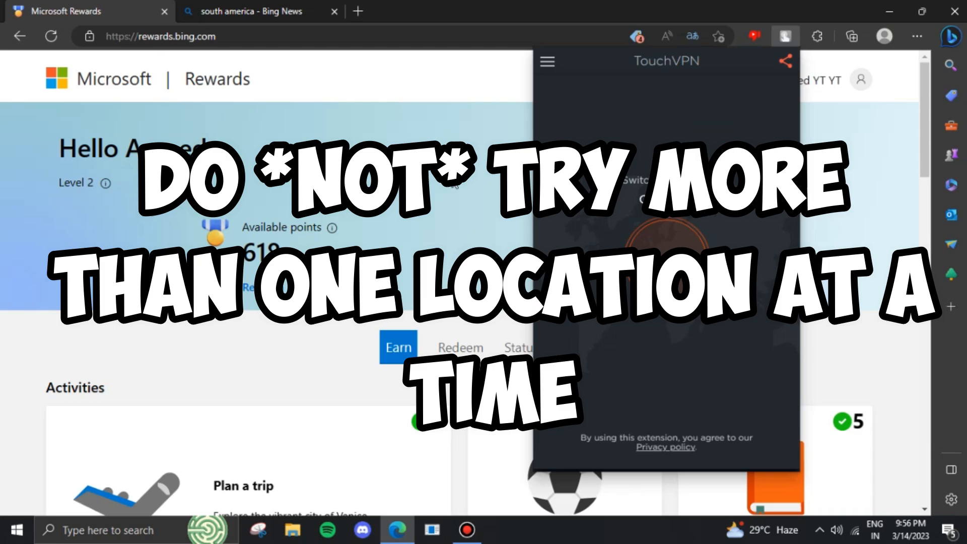
left_click(666, 258)
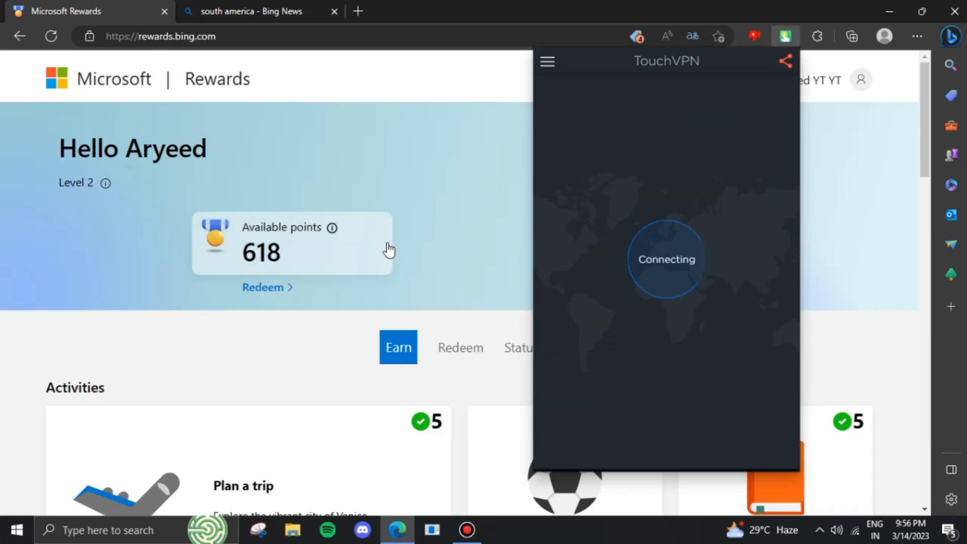
mouse_move(349, 105)
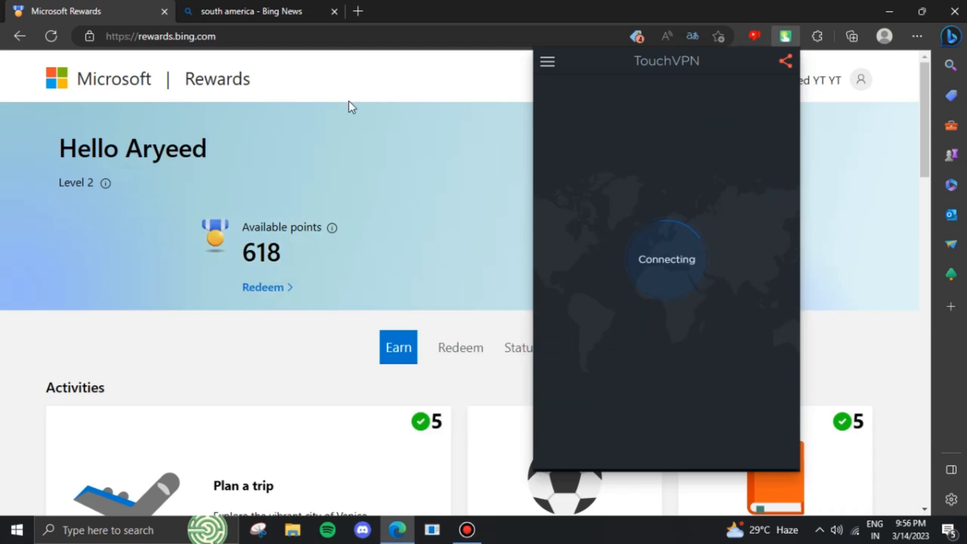
left_click(465, 531)
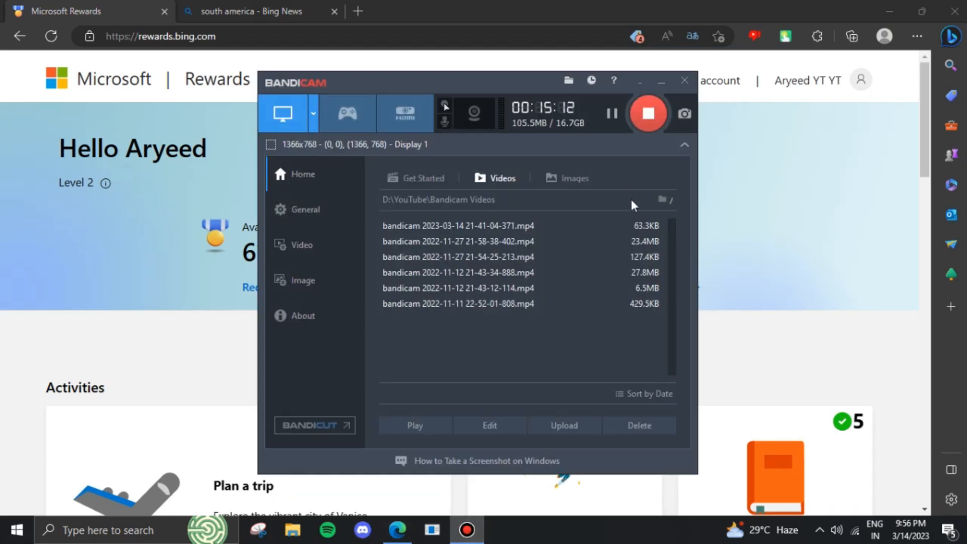
left_click(683, 81)
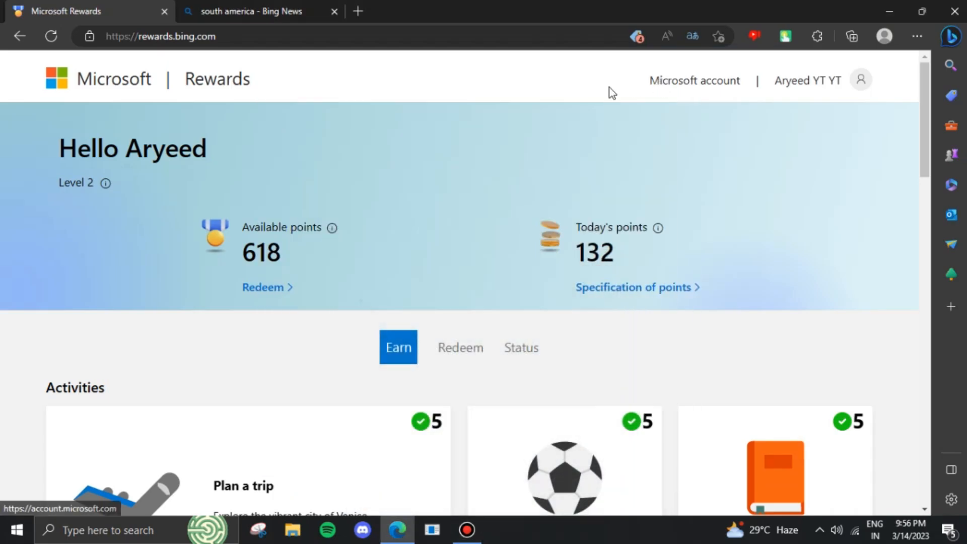
left_click(784, 36)
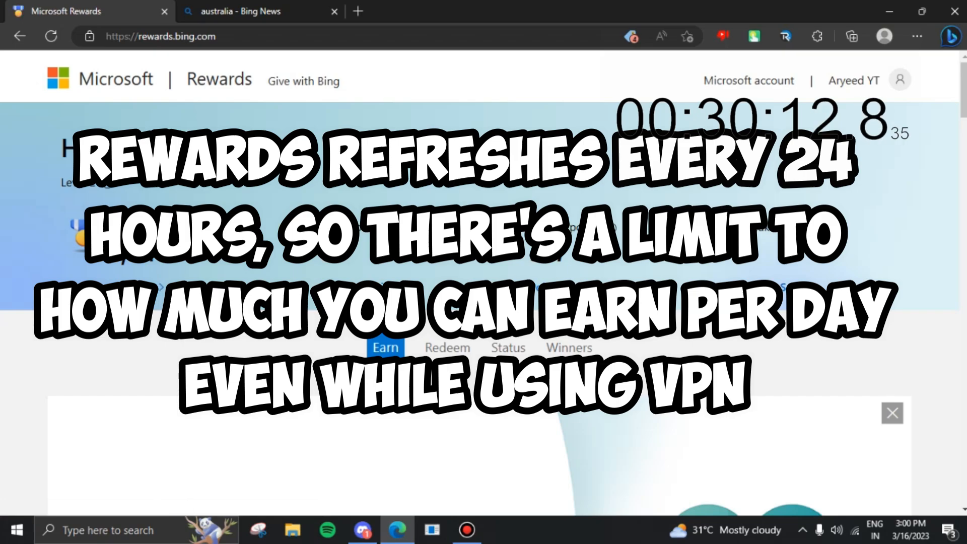
Step: Go to the Redeem page so the catalog with the Roblox reward card loads
left_click(335, 12)
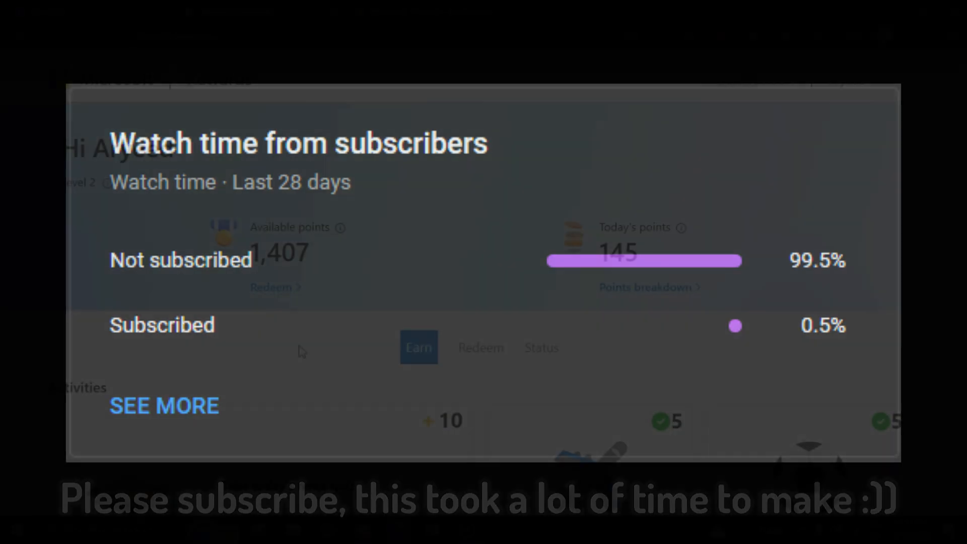
left_click(648, 287)
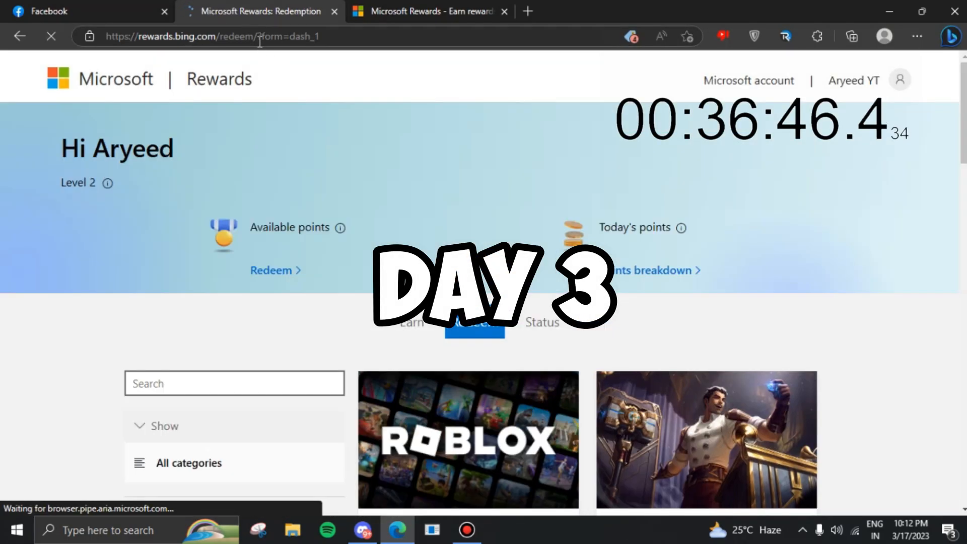
Step: Run PC searches from the points breakdown until the bonus hits 12 of 12 and 1,500 points
left_click(659, 271)
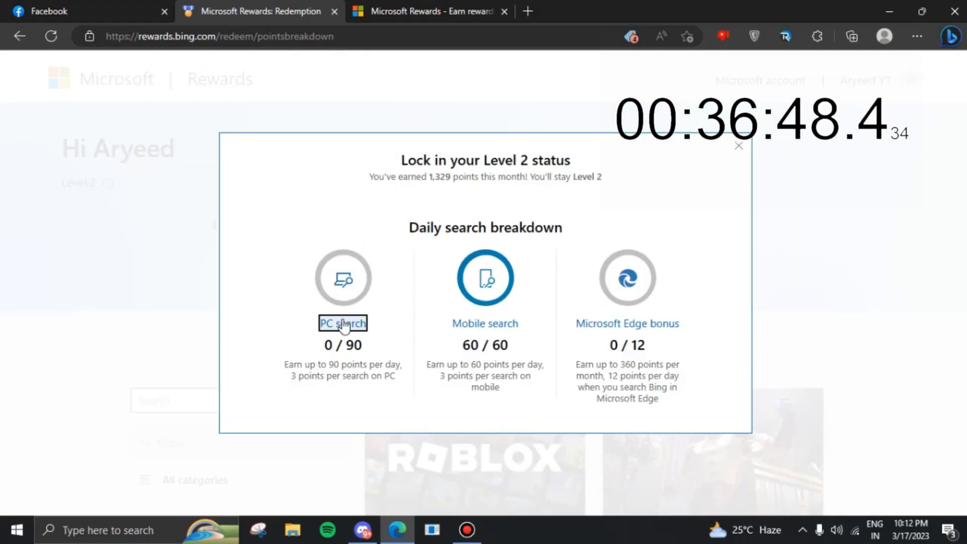
left_click(343, 323)
type("los angeles")
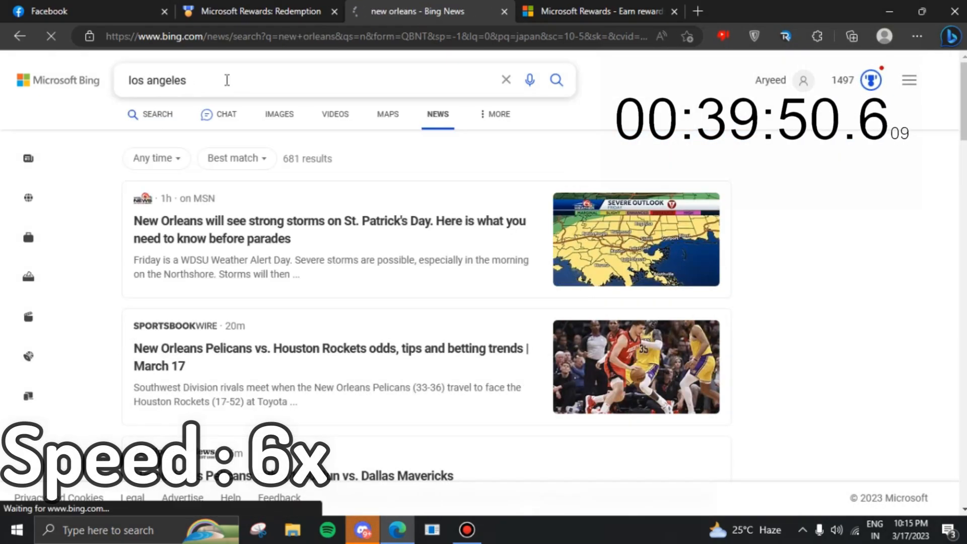
left_click(259, 11)
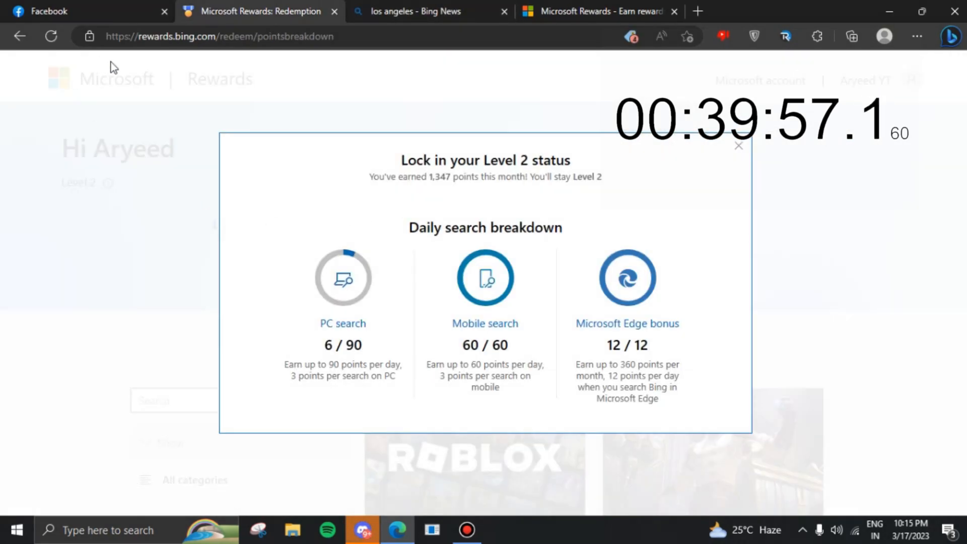
left_click(737, 145)
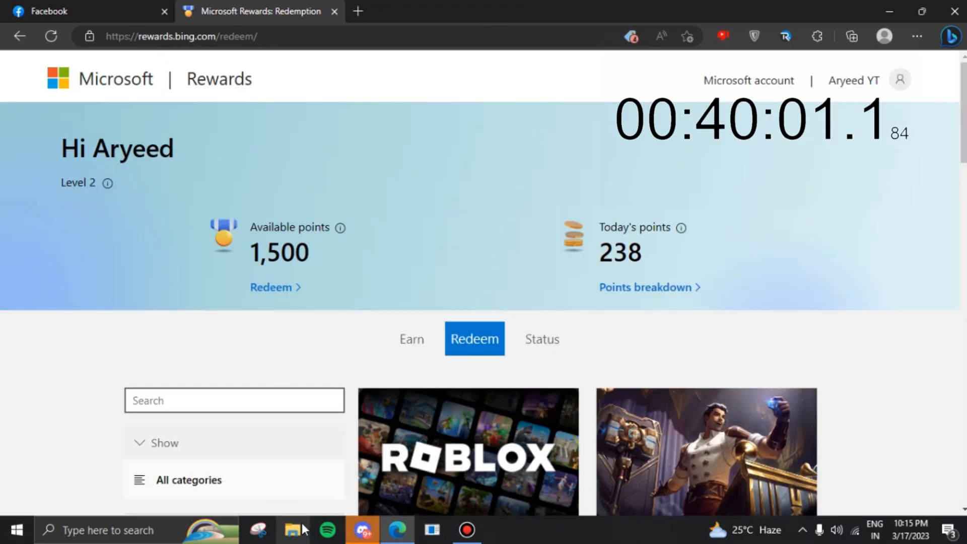
Step: Dismiss the Snipping Tool and select the Roblox Digital Code—100 Robux card at 1,500 points
left_click(258, 530)
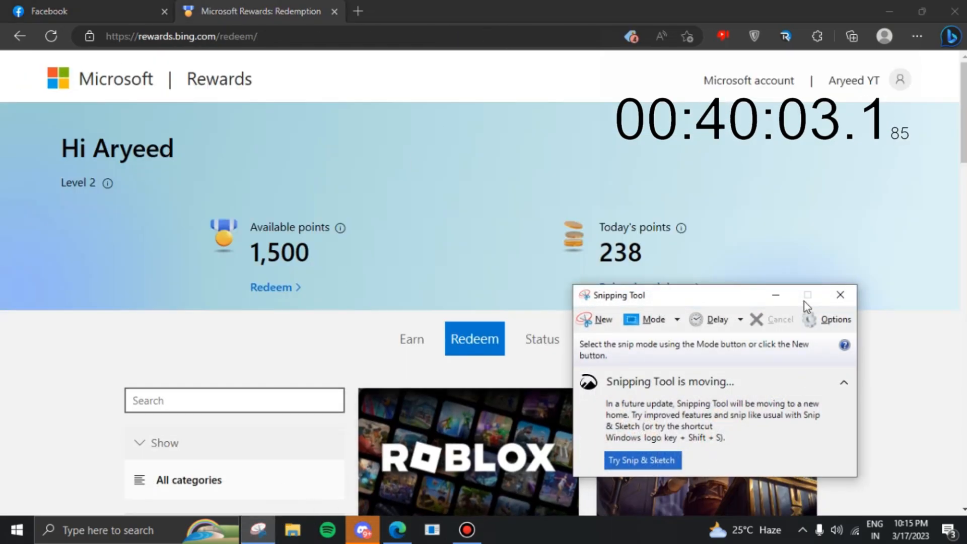
left_click(839, 296)
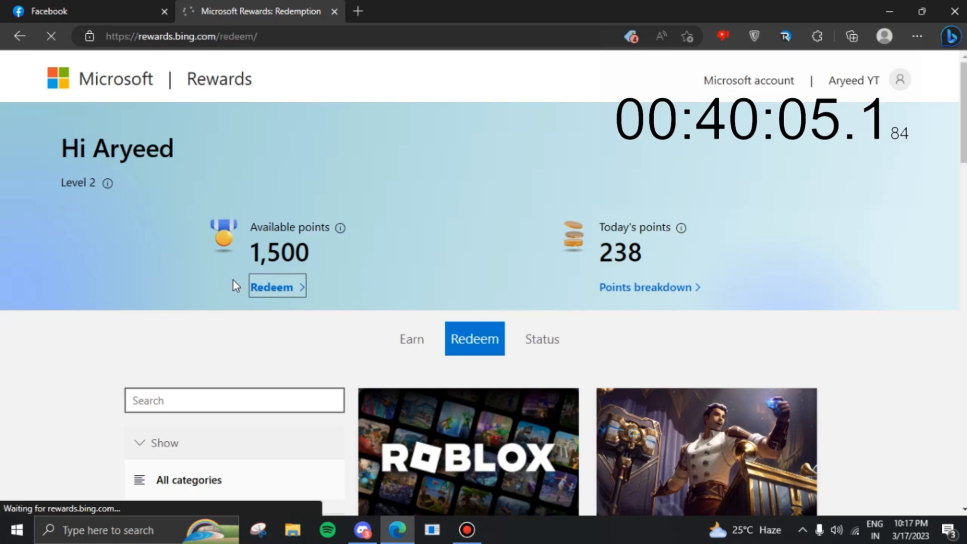
left_click(276, 286)
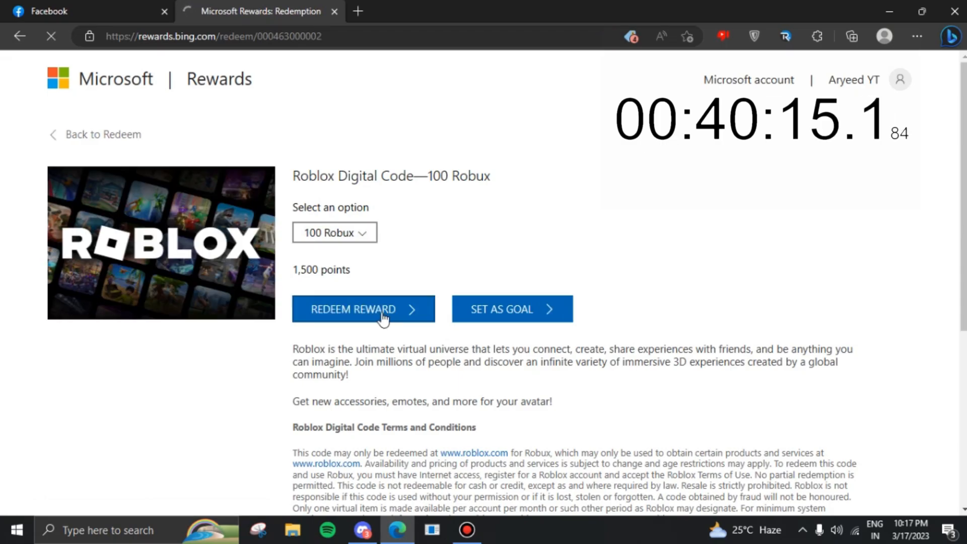
mouse_move(326, 323)
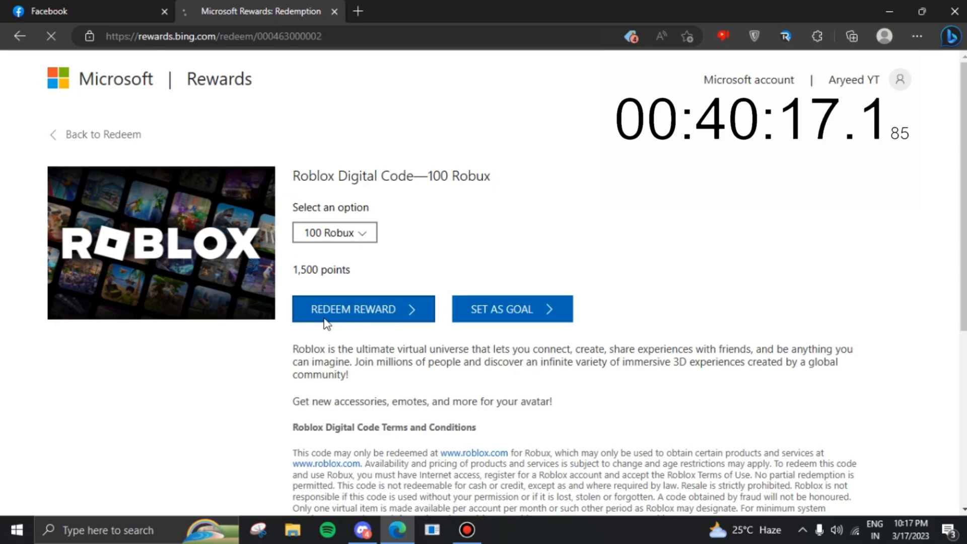
Step: Redeem and confirm the 100 Robux reward, then view it as sent in Order history
left_click(363, 309)
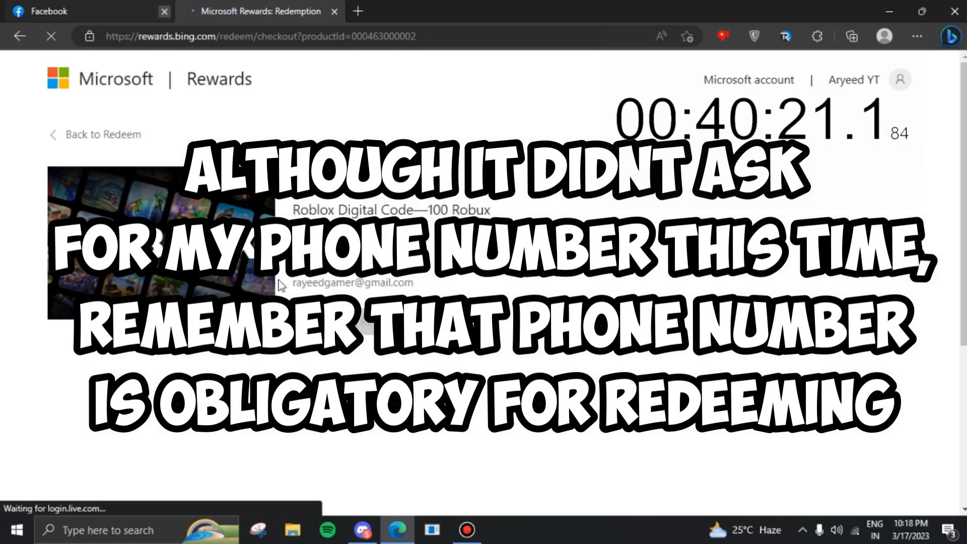
left_click(163, 11)
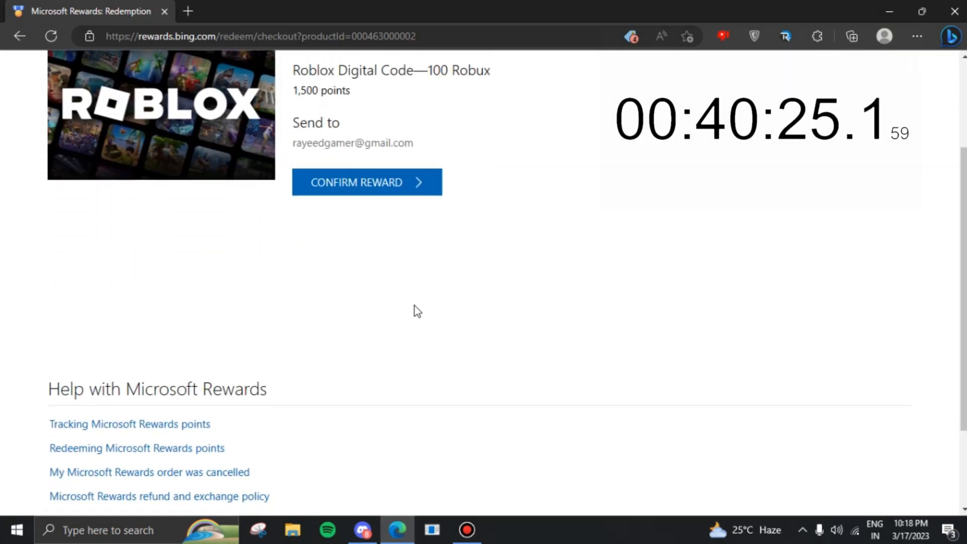
left_click(366, 183)
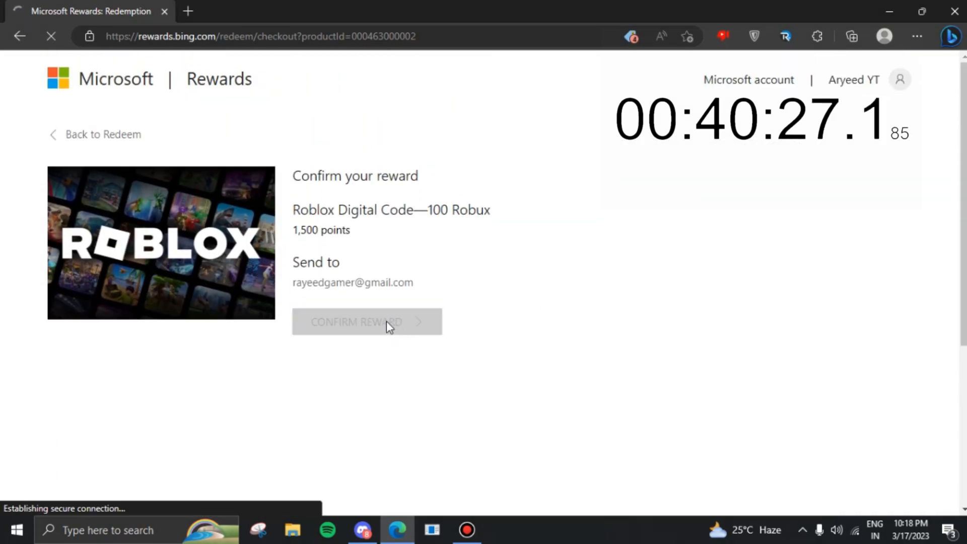
left_click(367, 321)
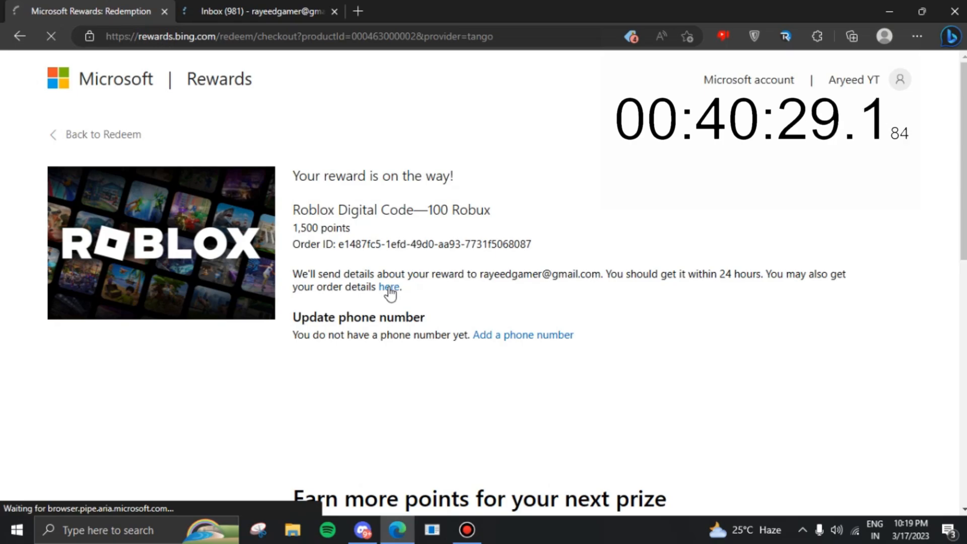
left_click(389, 287)
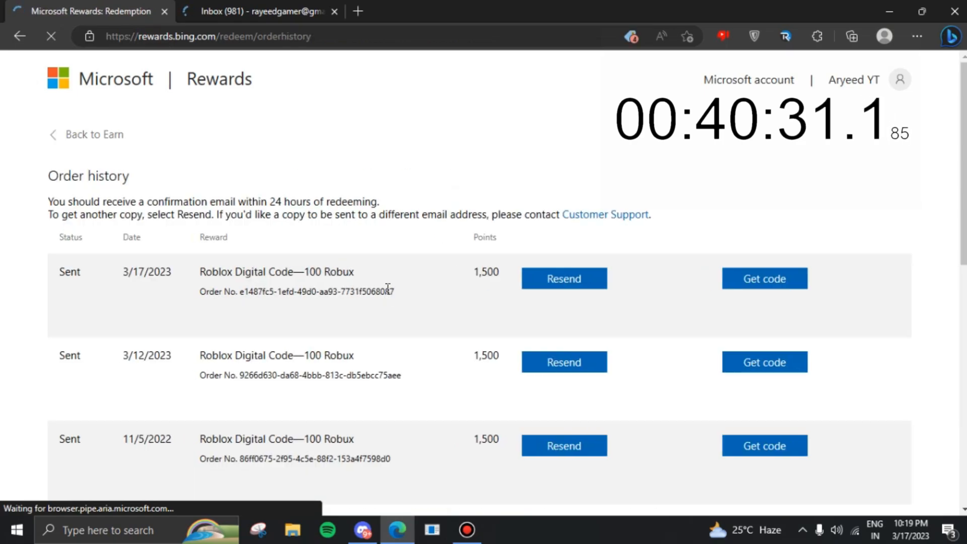
mouse_move(609, 343)
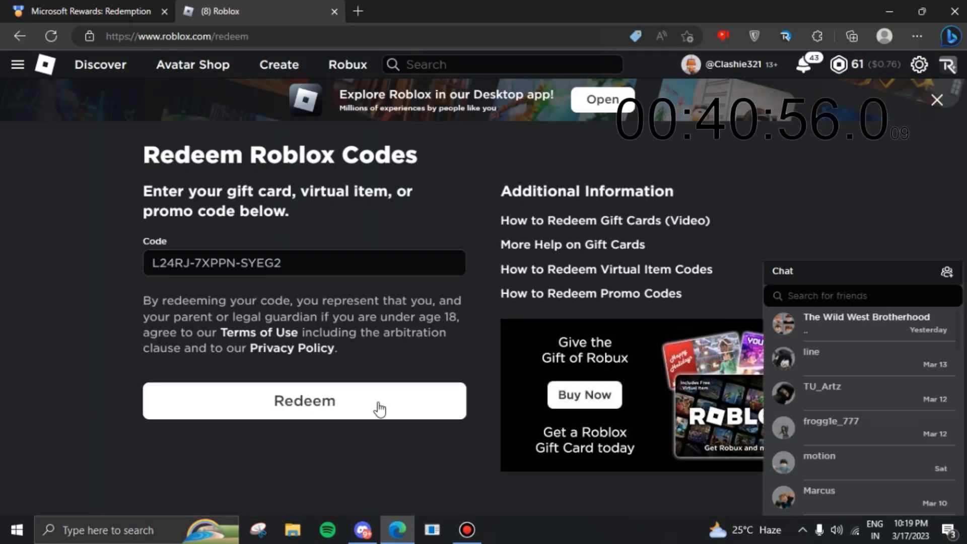
mouse_move(829, 21)
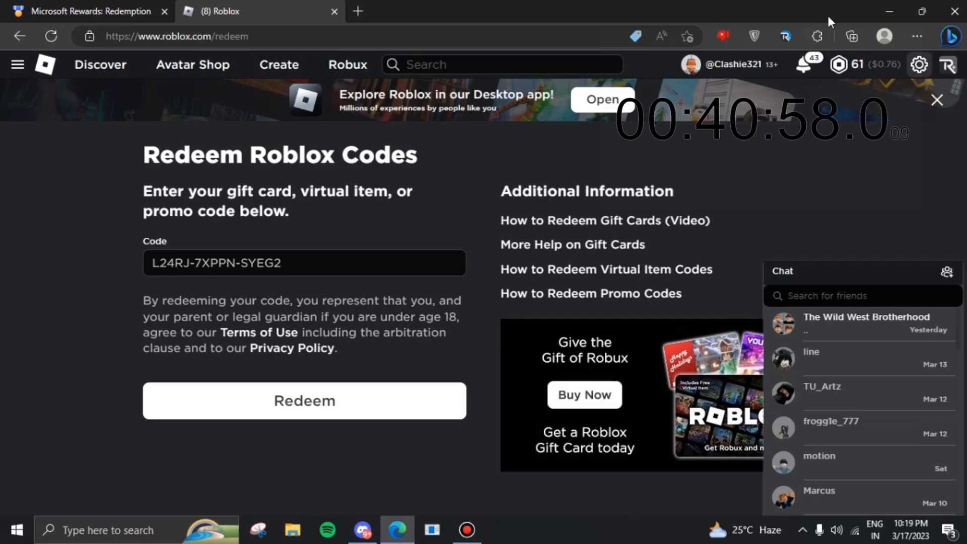
Step: Submit the code on roblox.com/redeem, raising the balance from 61 to 161 Robux, and return Home
left_click(303, 400)
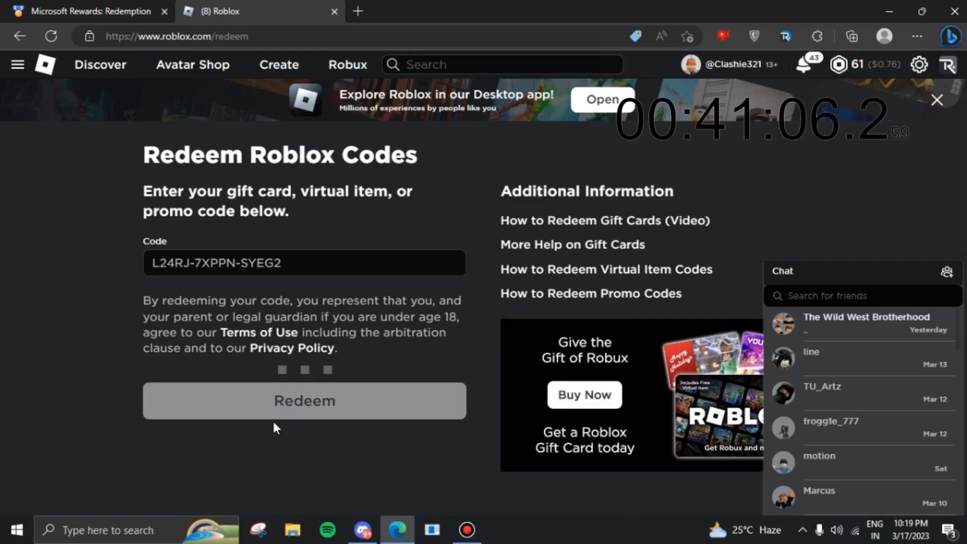
left_click(304, 400)
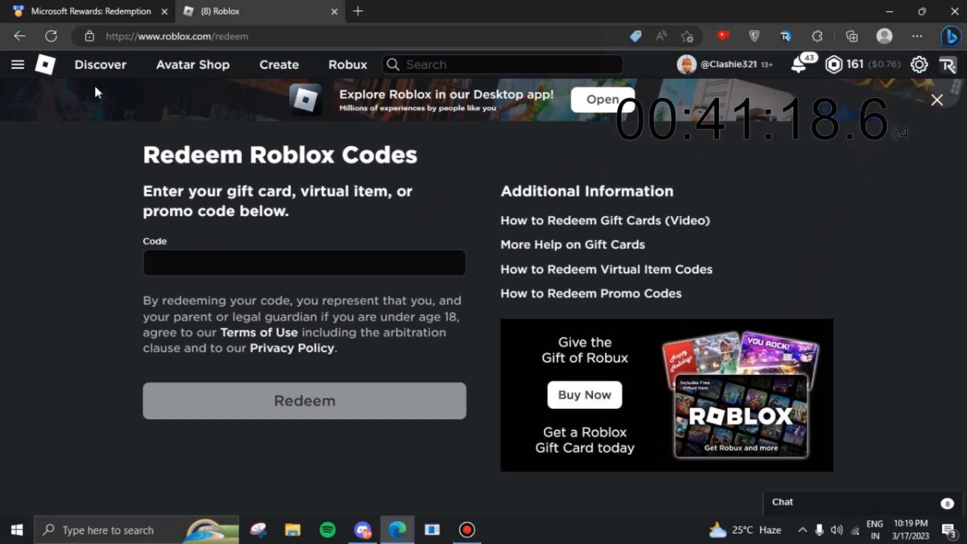
left_click(44, 64)
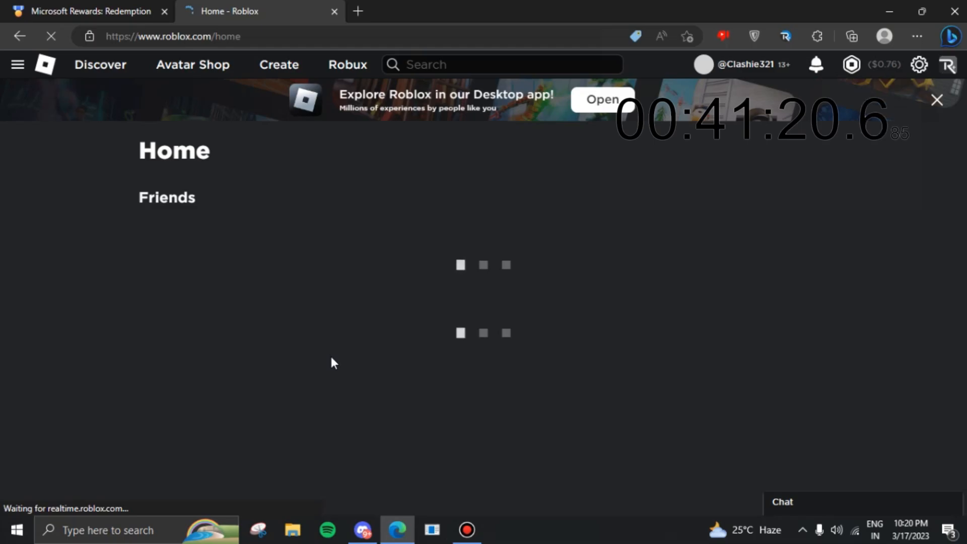